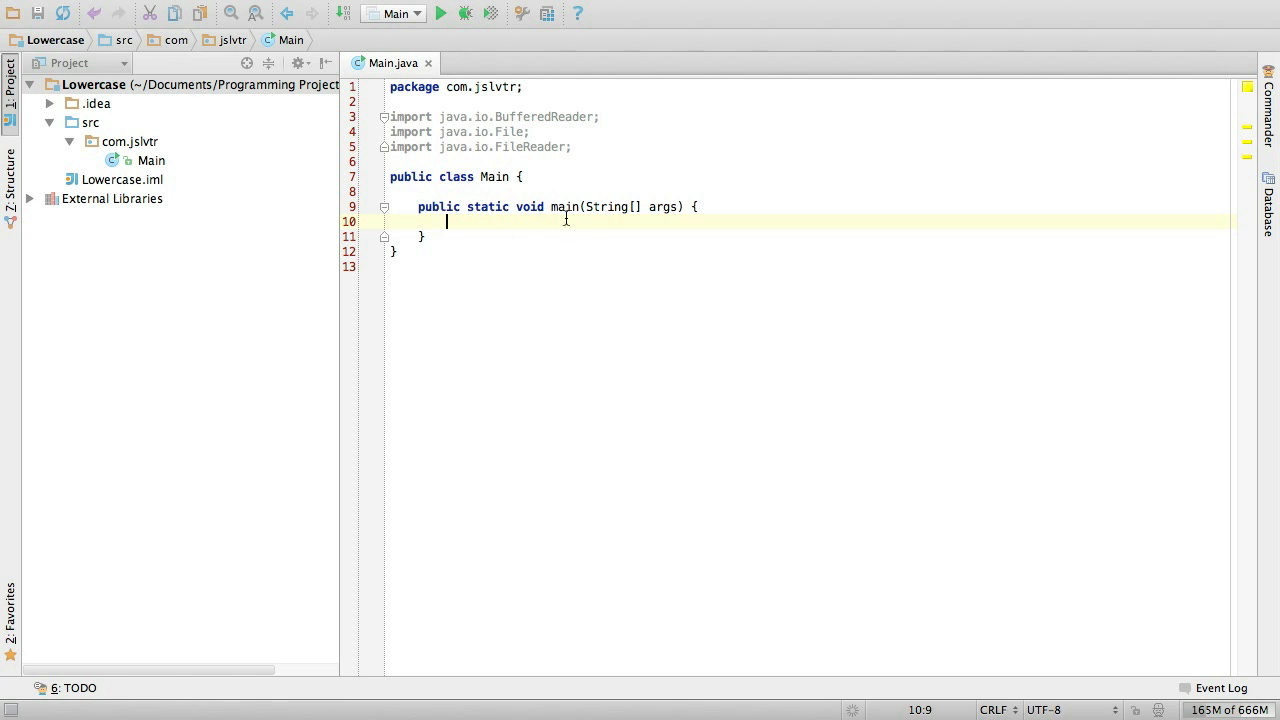
mouse_move(566, 148)
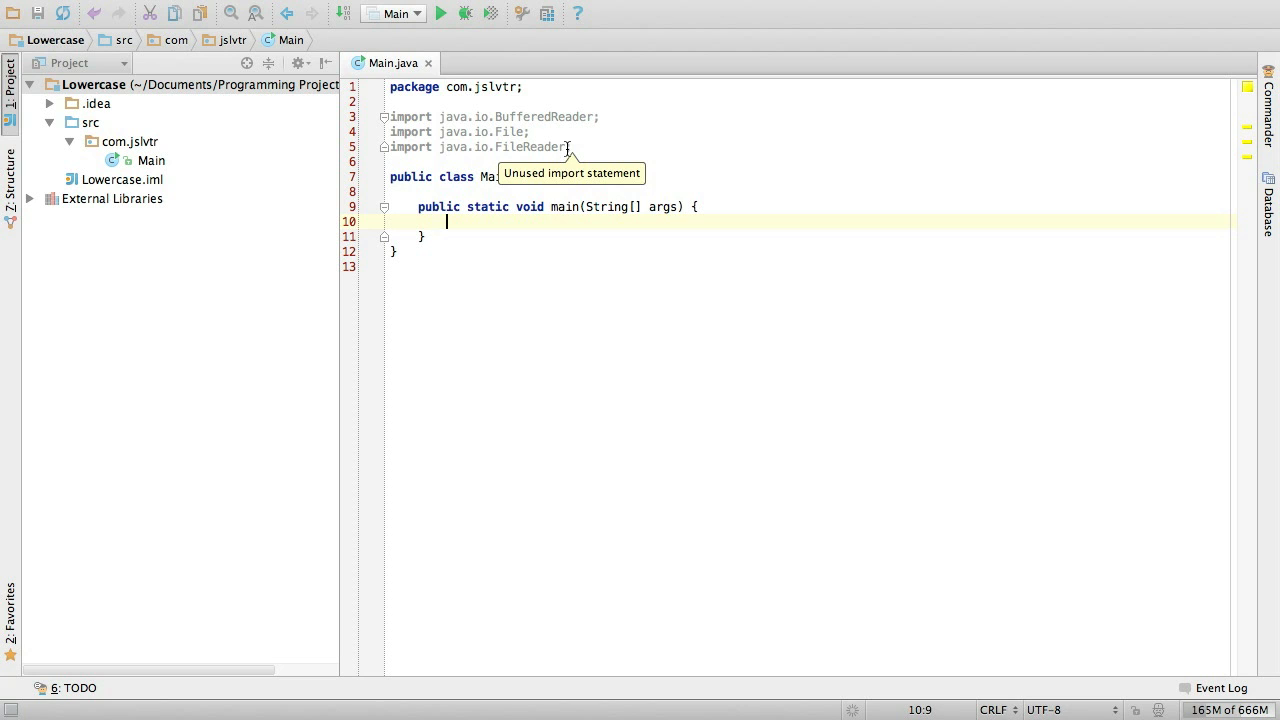
mouse_move(564, 234)
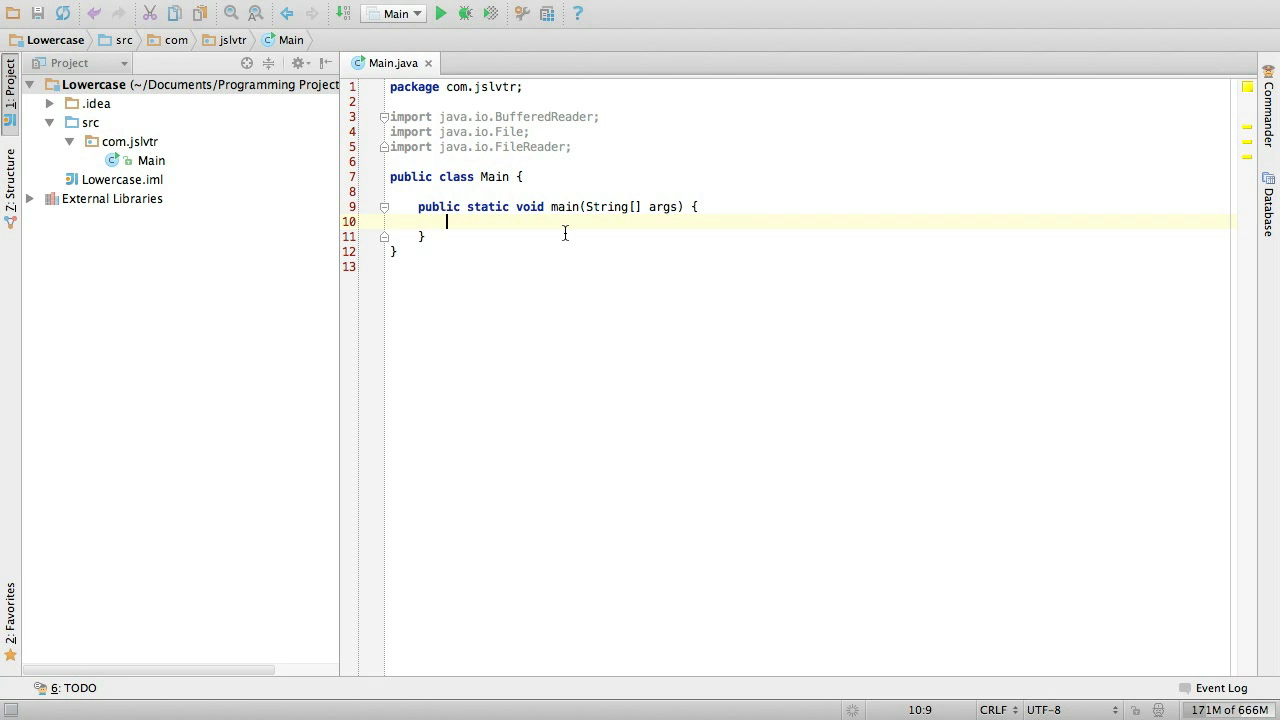
- Declare File file = new File(args[0]); inside main, completing File from the suggestions
type("F")
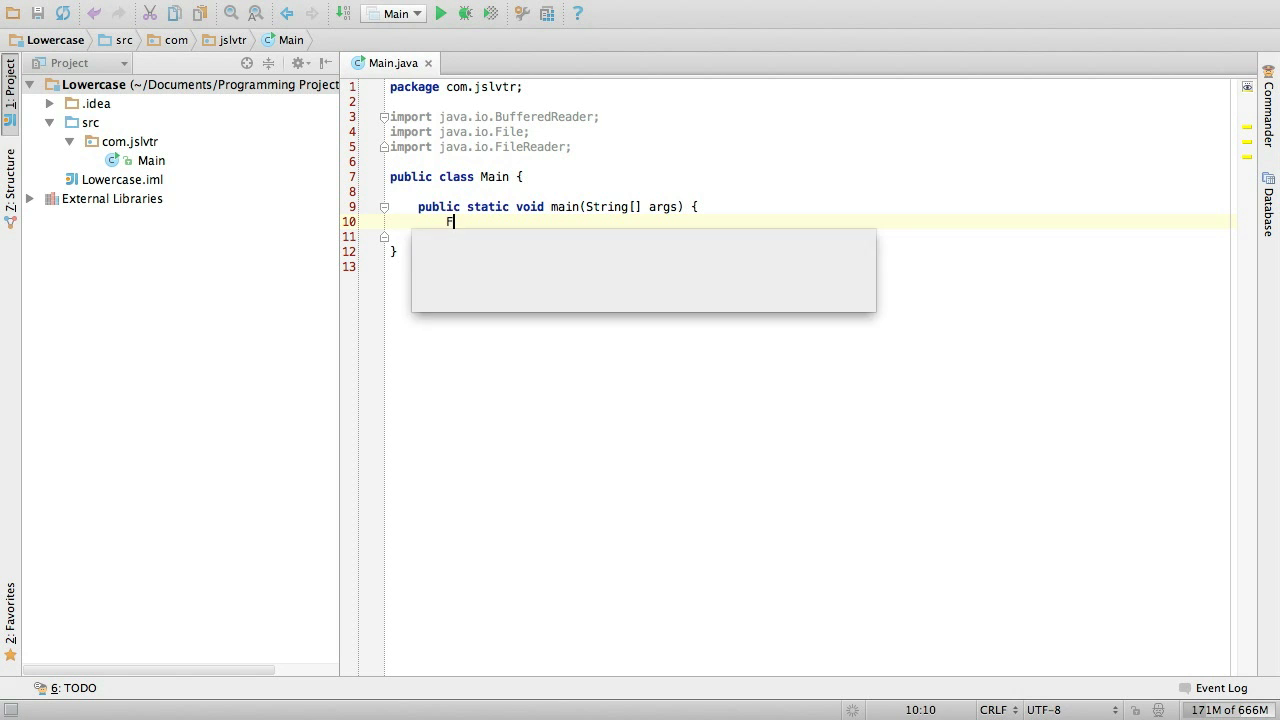
type("File file = new File")
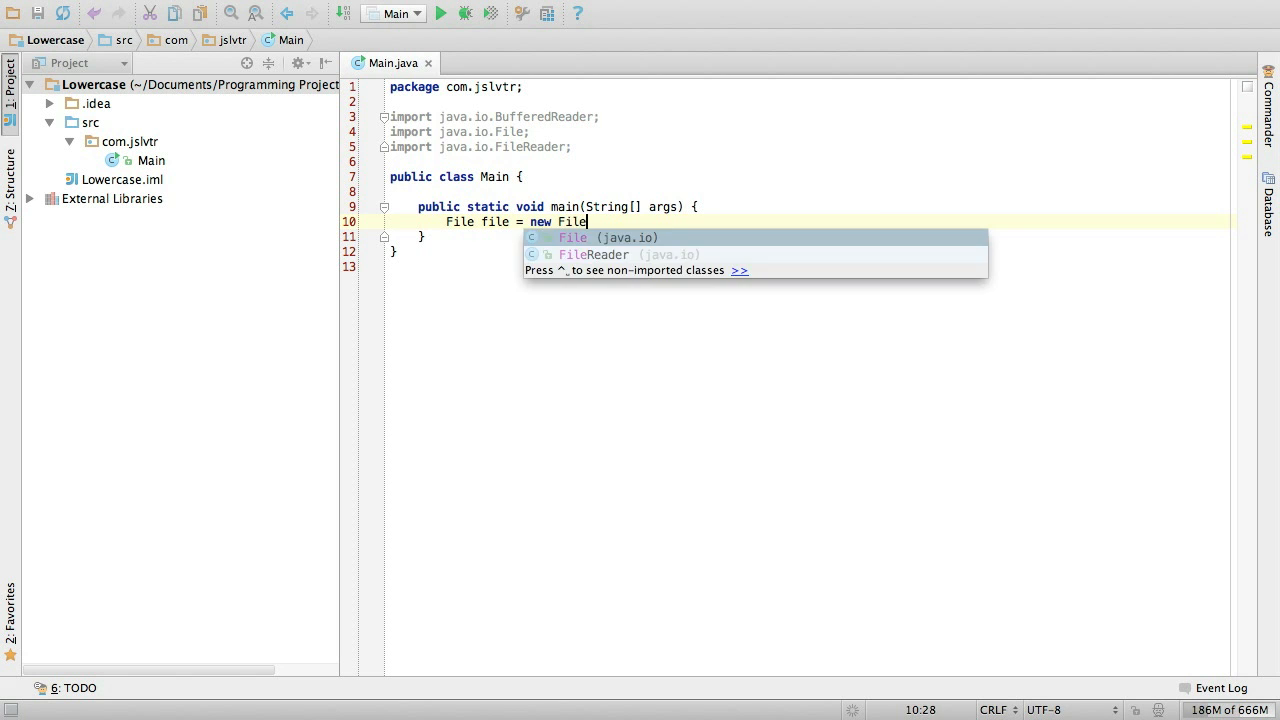
type("(args[0])")
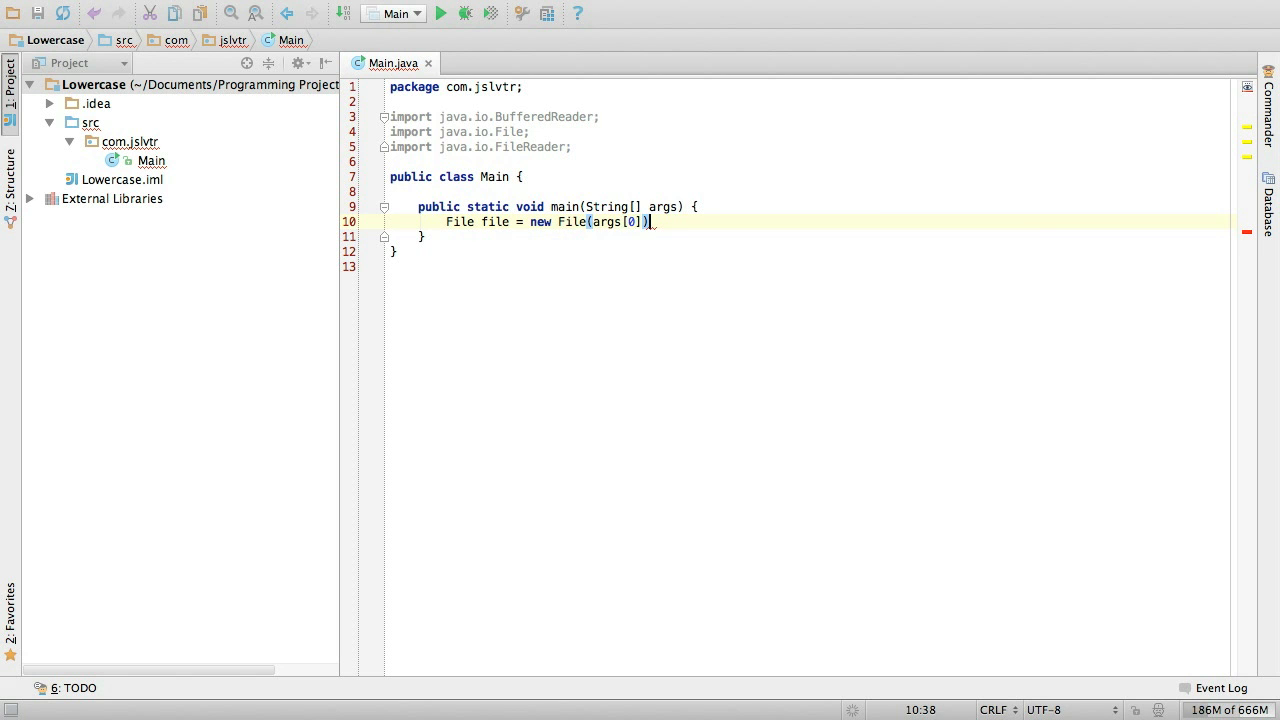
type(";")
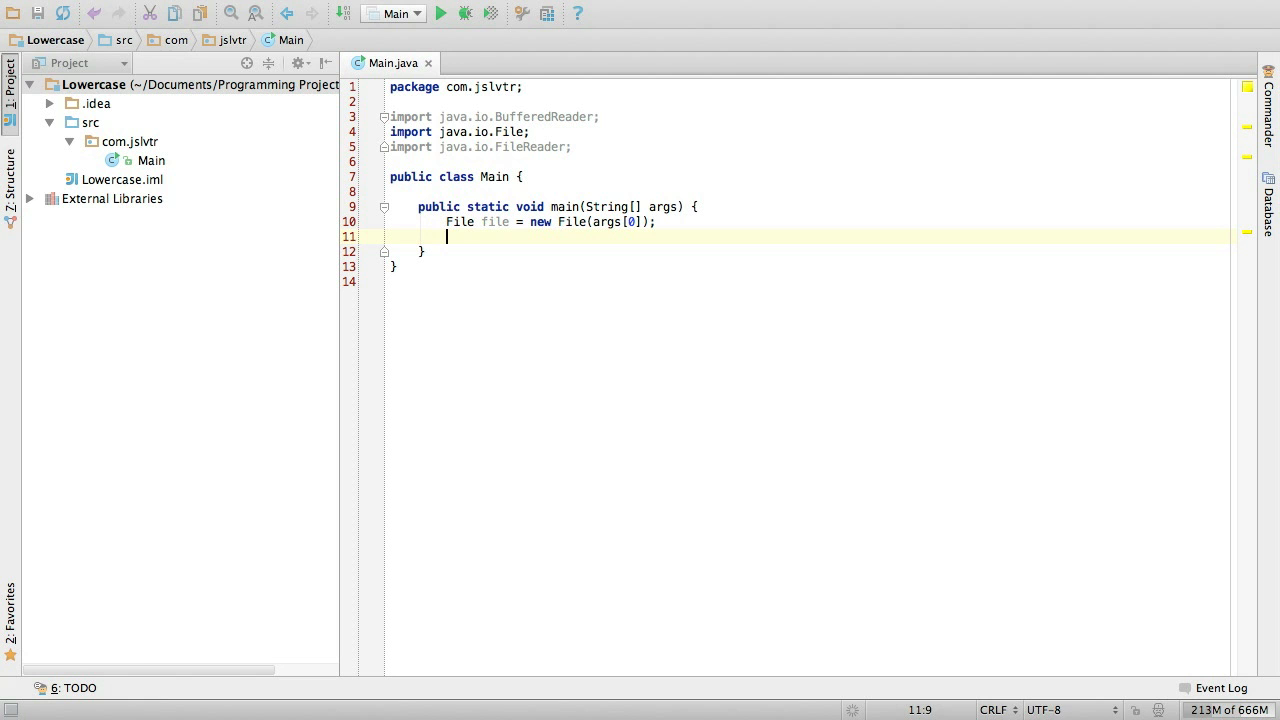
- Declare BufferedReader in = new BufferedReader(new FileReader(file)); on the next line
type("BufferedReader in = new BufferedReader(")
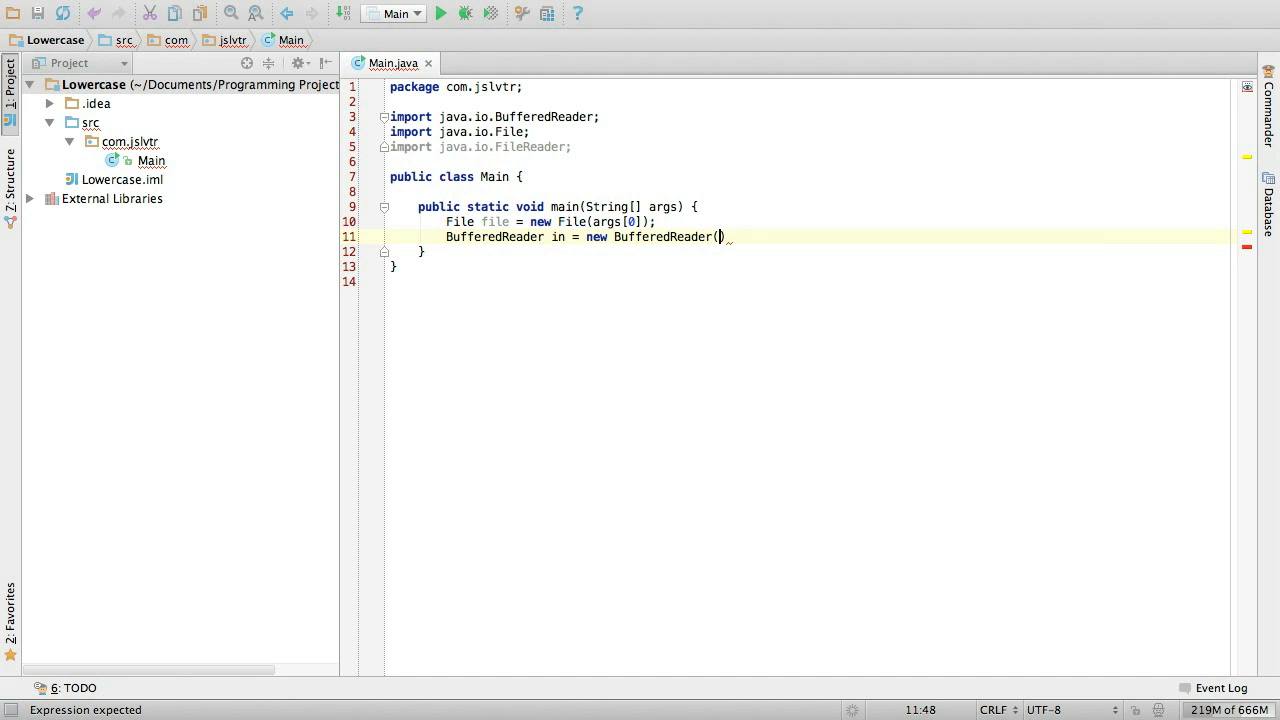
type(")")
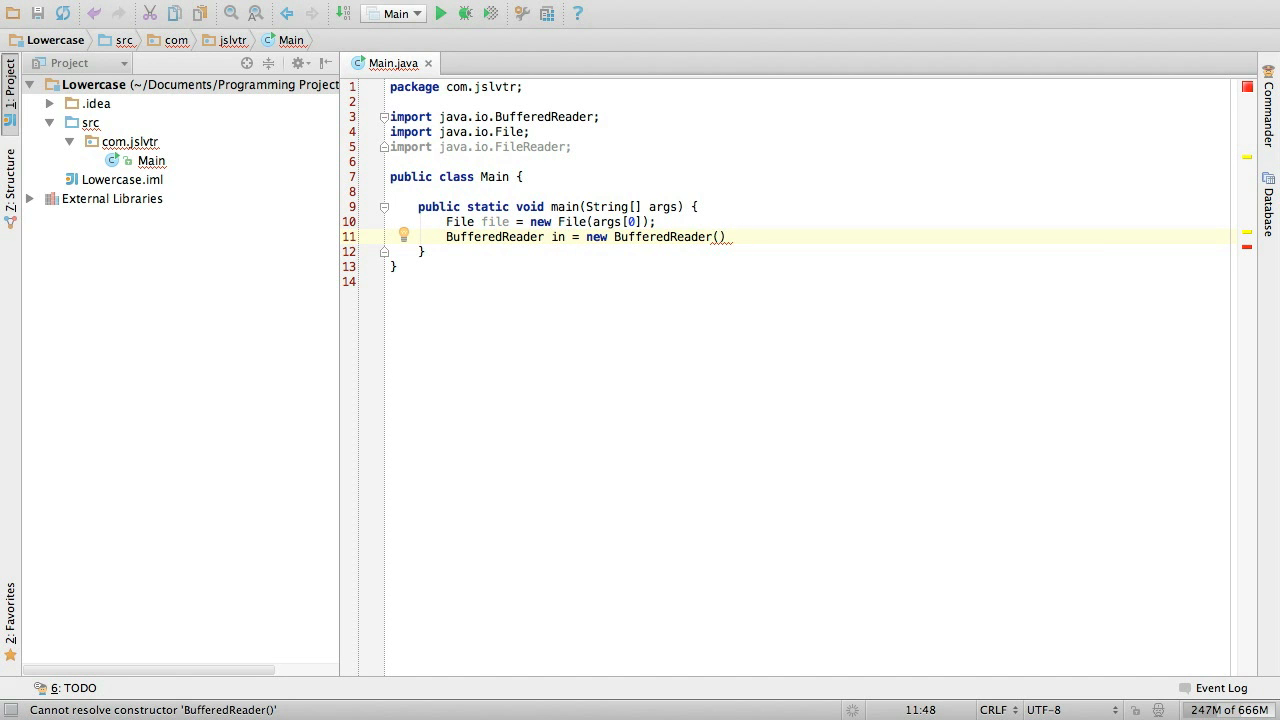
type("nw")
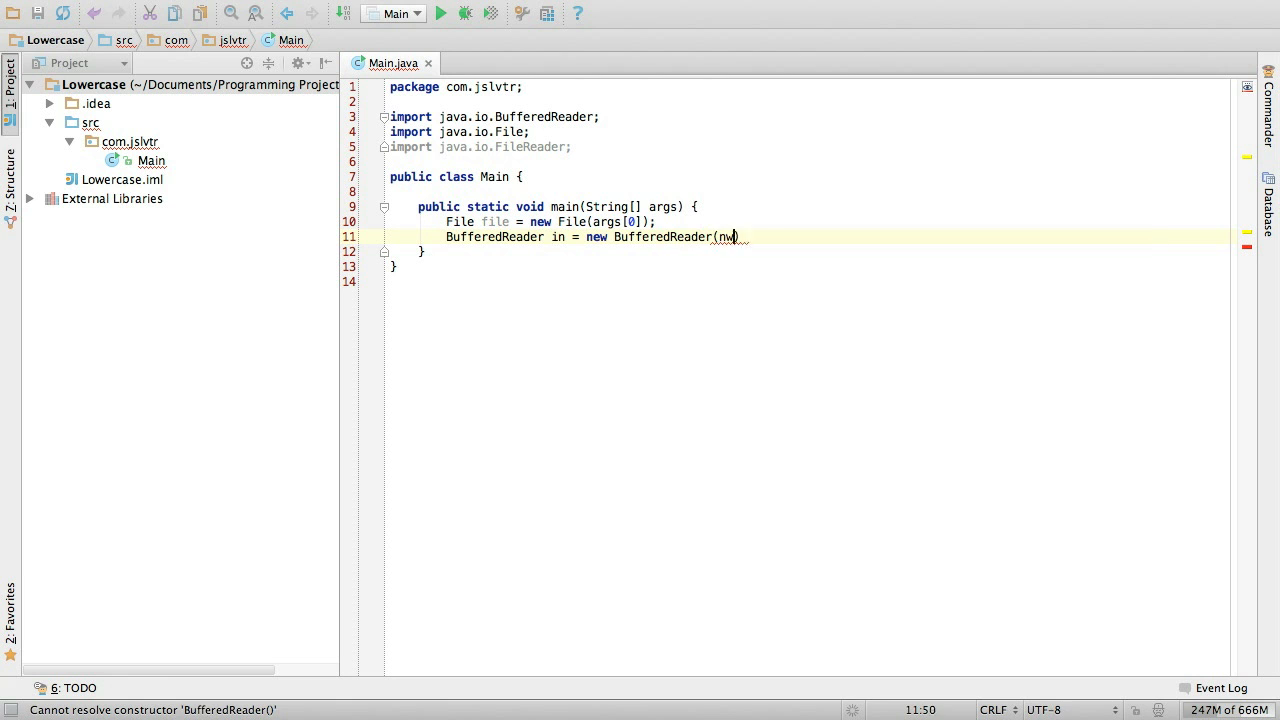
key("Backspace")
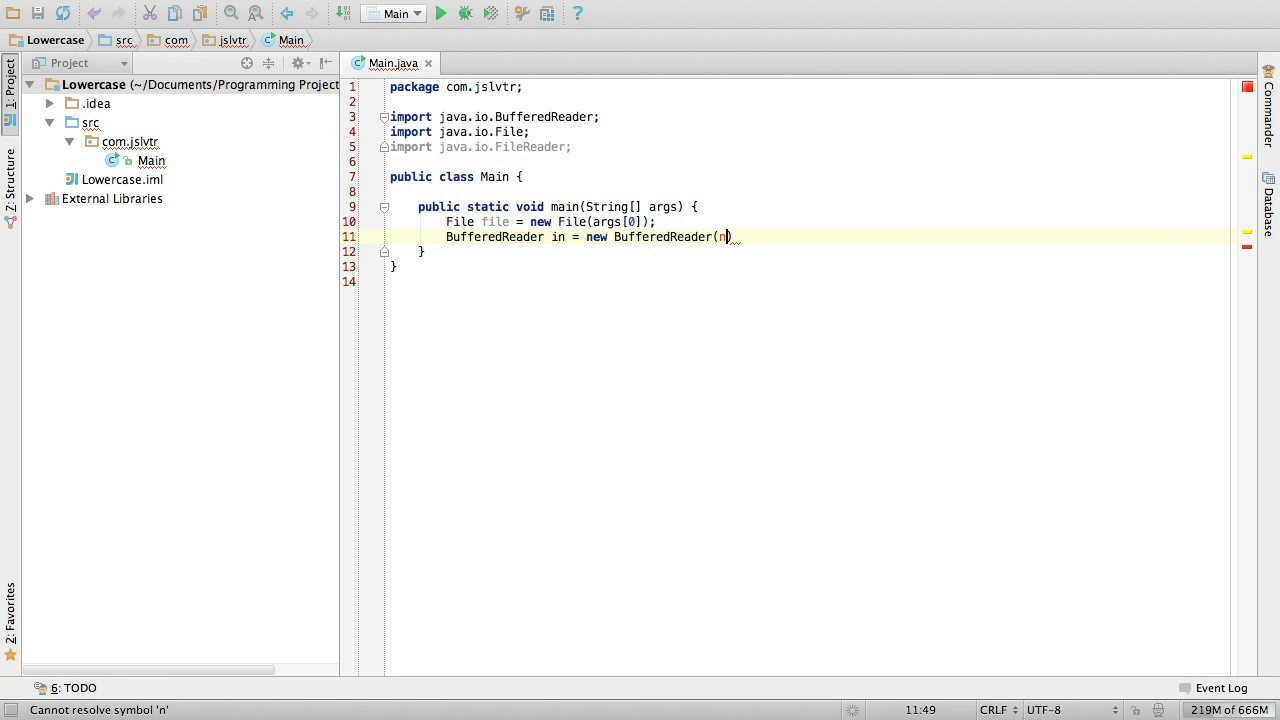
type("ew File(")
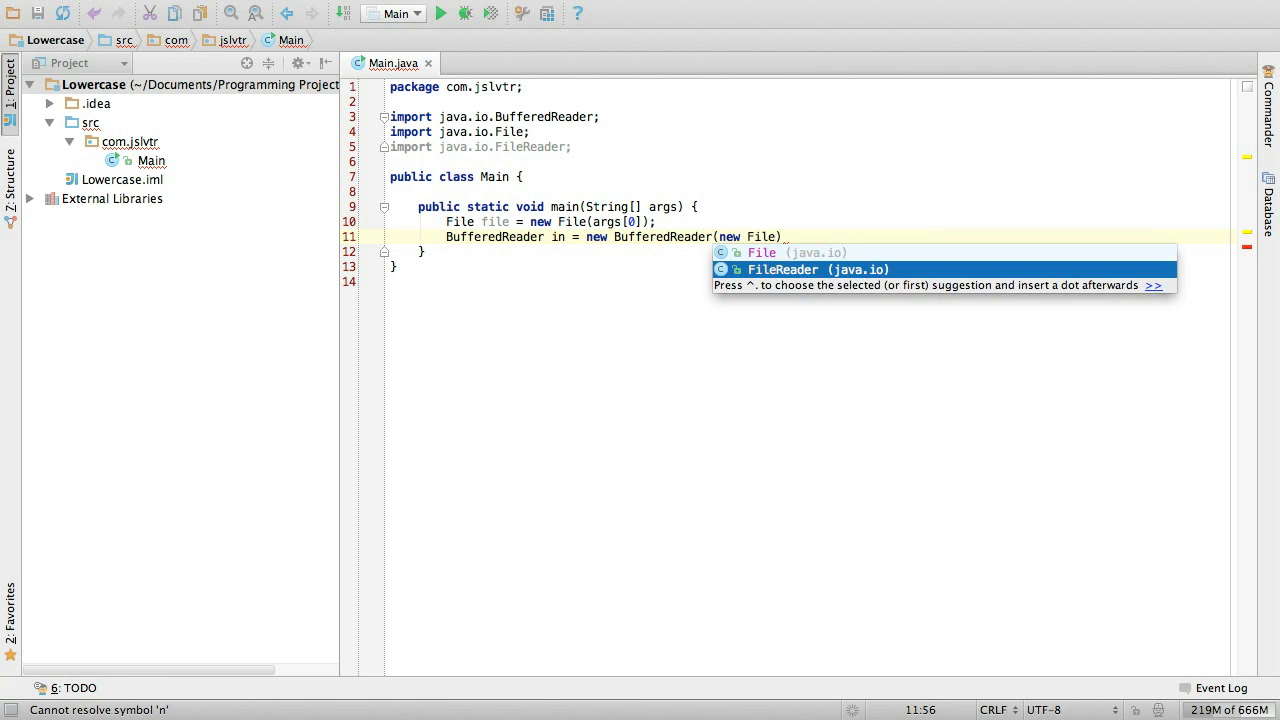
type("FileReader(file")
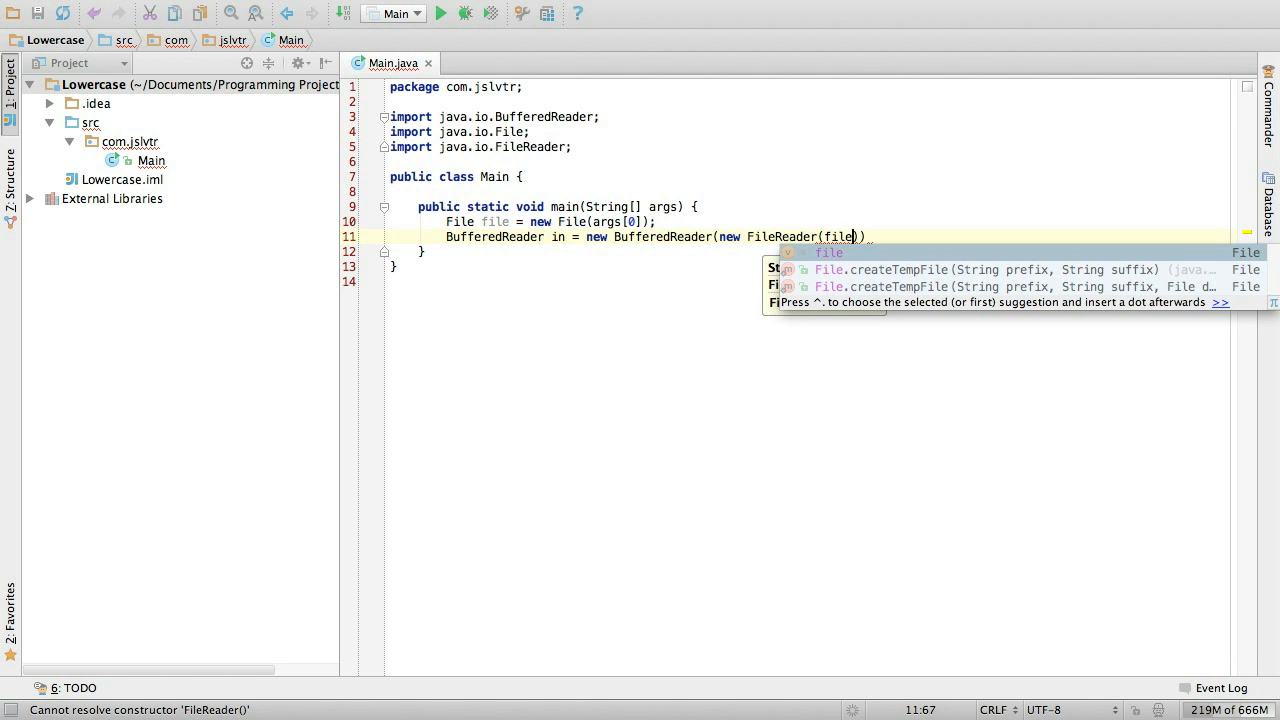
key("Escape")
type(";")
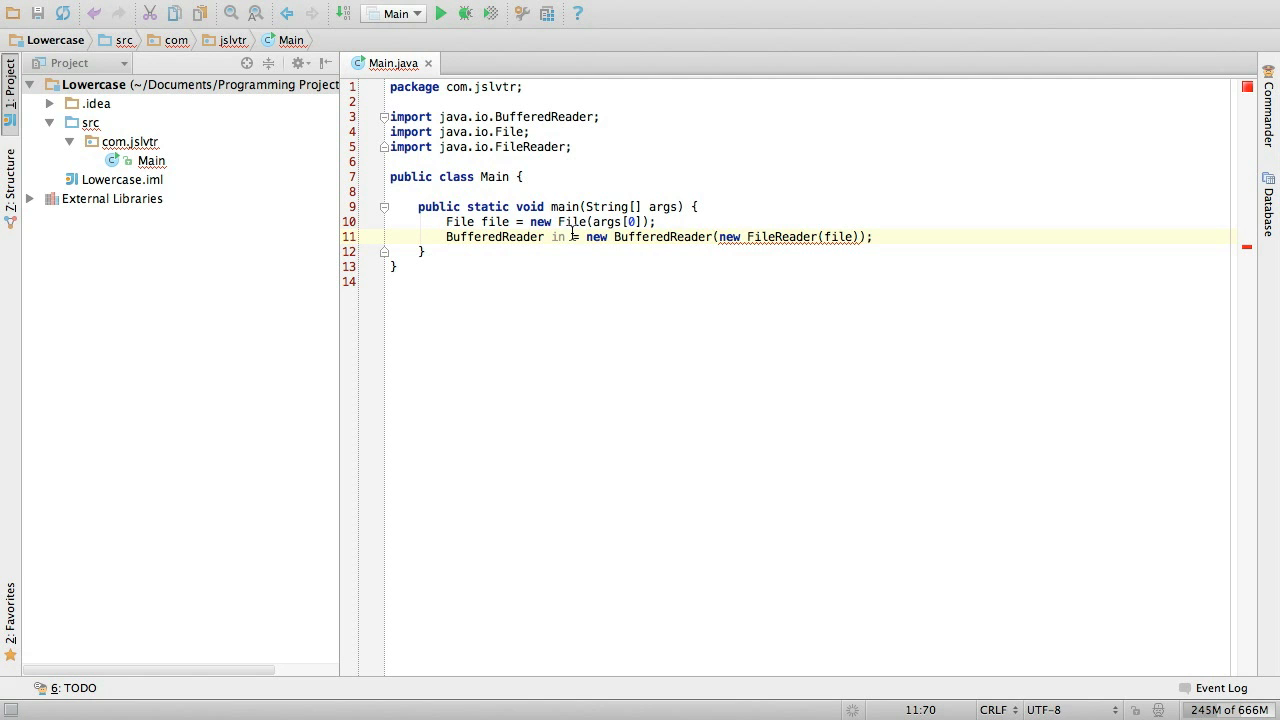
mouse_move(832, 236)
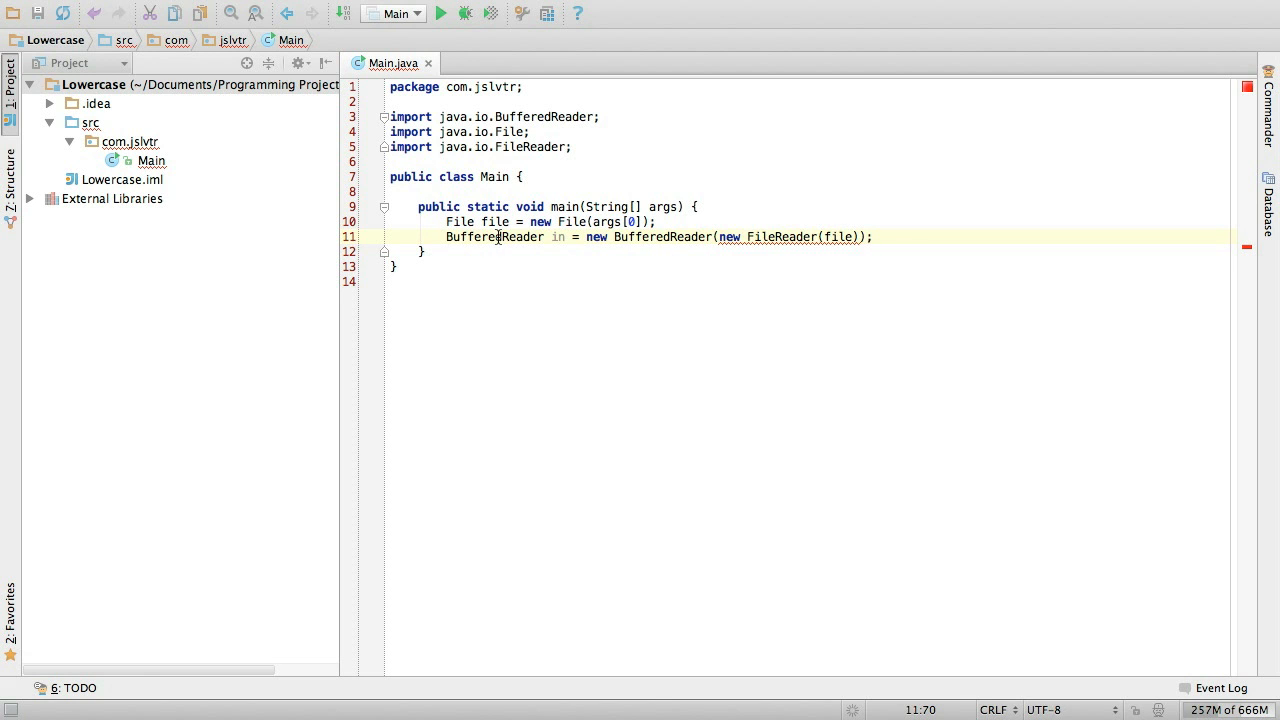
mouse_move(768, 236)
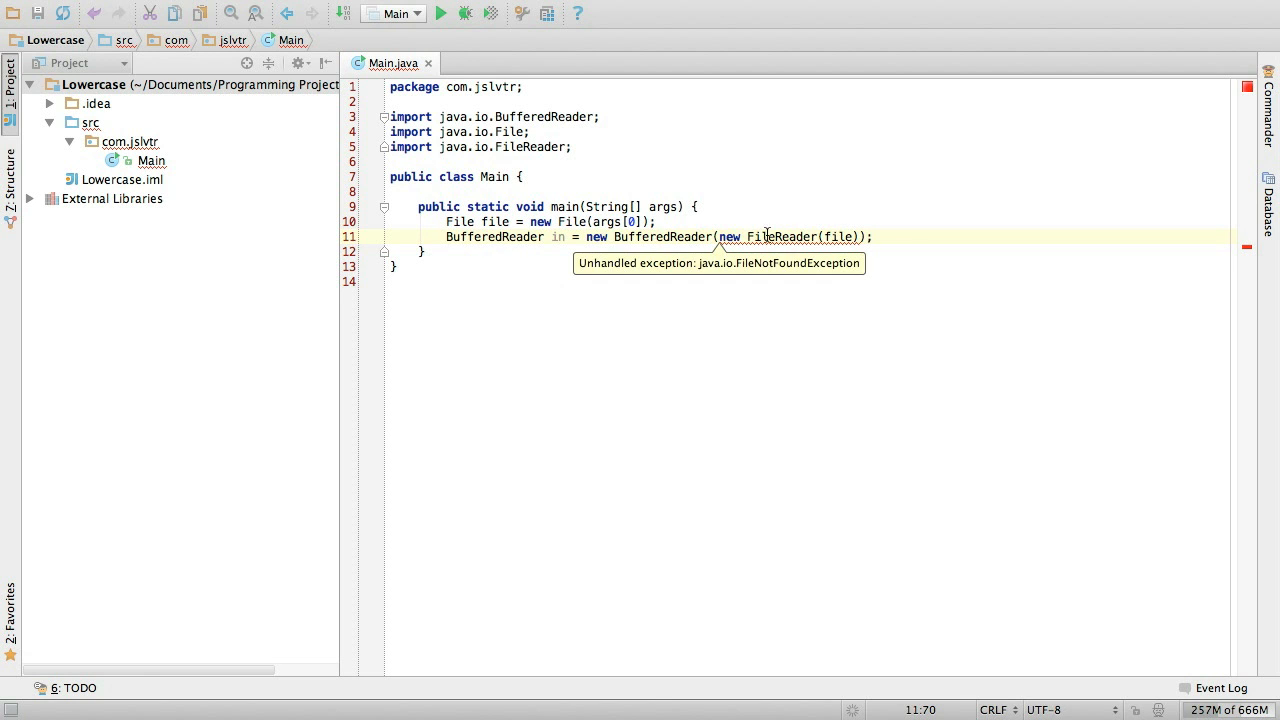
- Select the file argument of FileReader, flagged for an unhandled FileNotFoundException
double_click(840, 236)
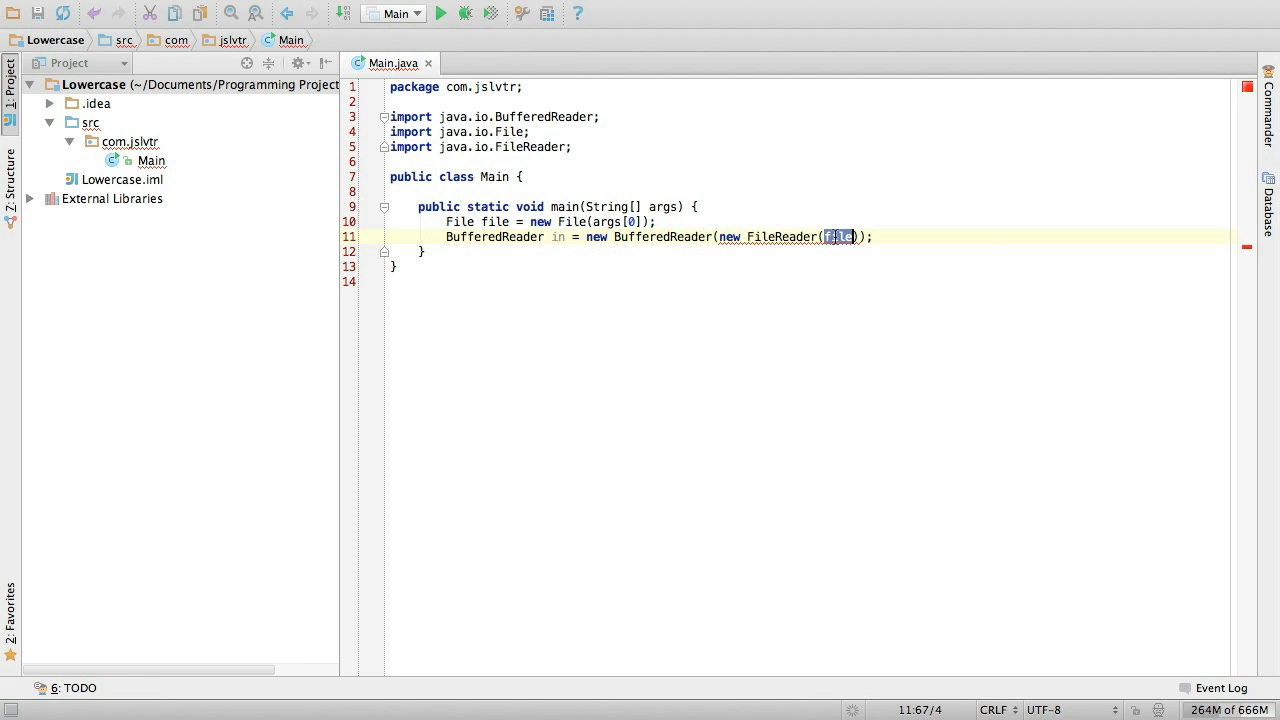
double_click(836, 236)
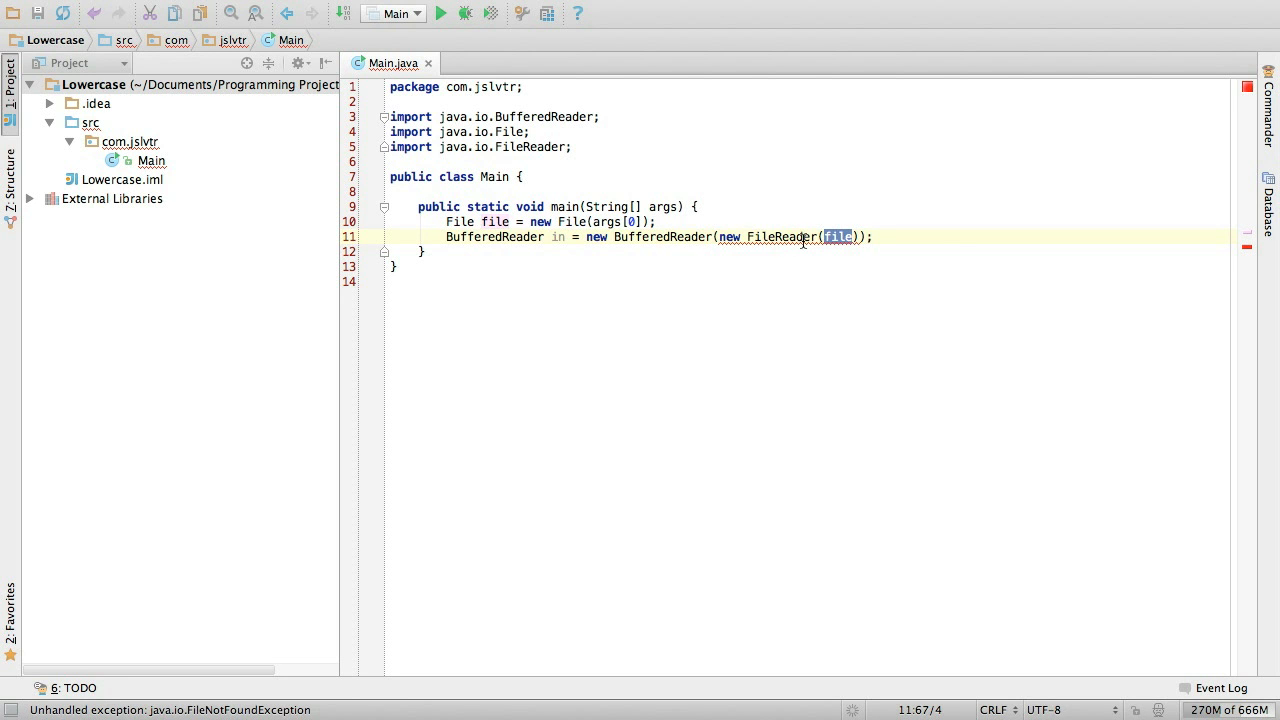
mouse_move(840, 236)
type("try {")
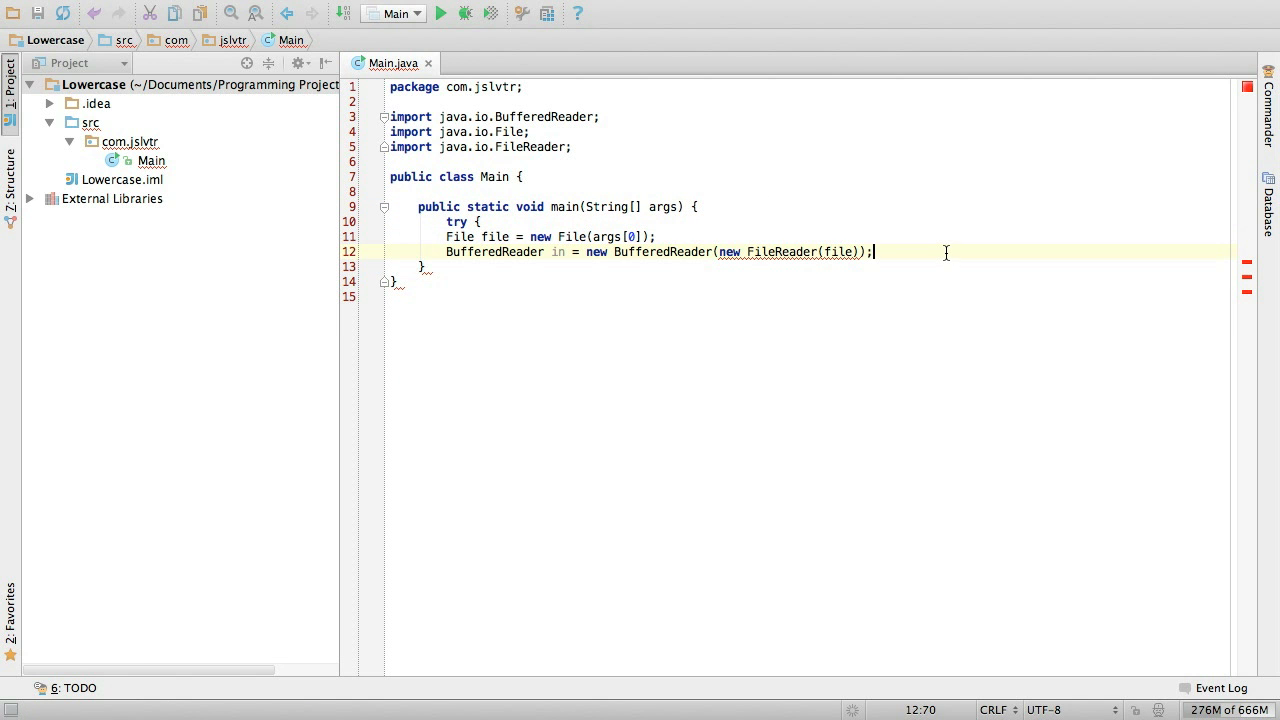
- Wrap the file-reading lines in try with catch (Exception e) containing a '// Deal with error' comment
type("} catch")
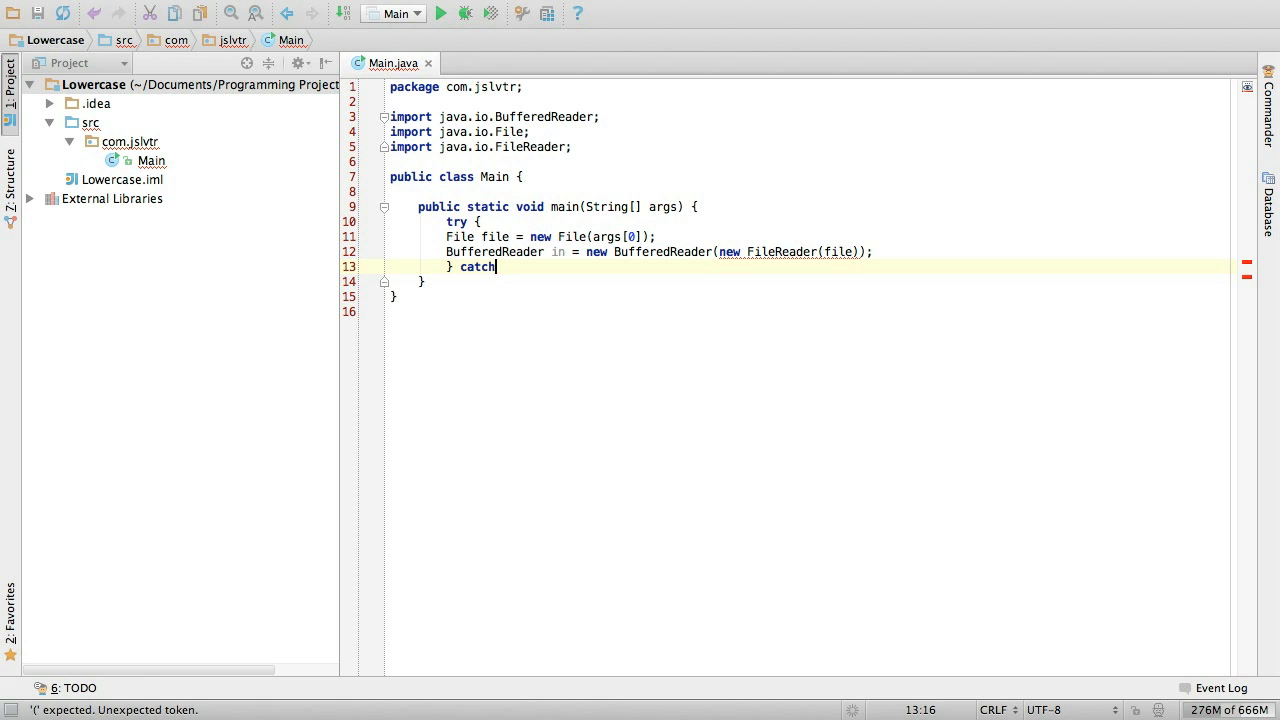
type("(Exception)")
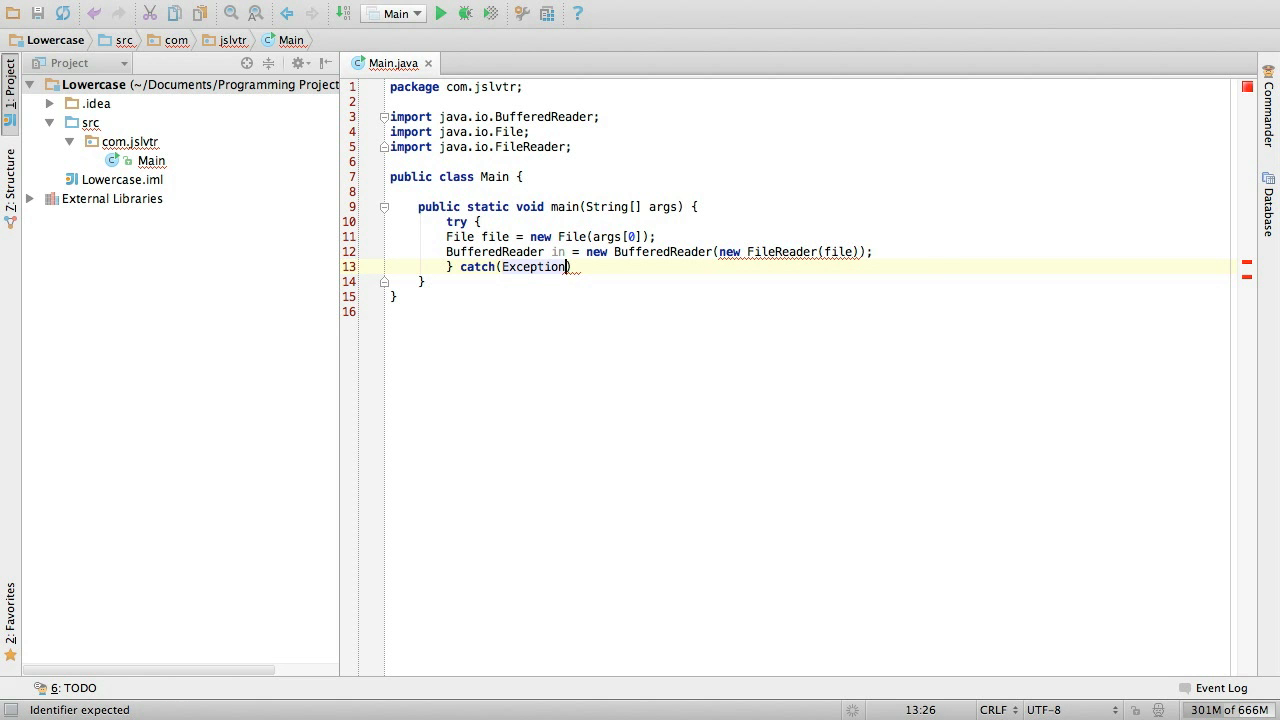
type("e)")
type("// d")
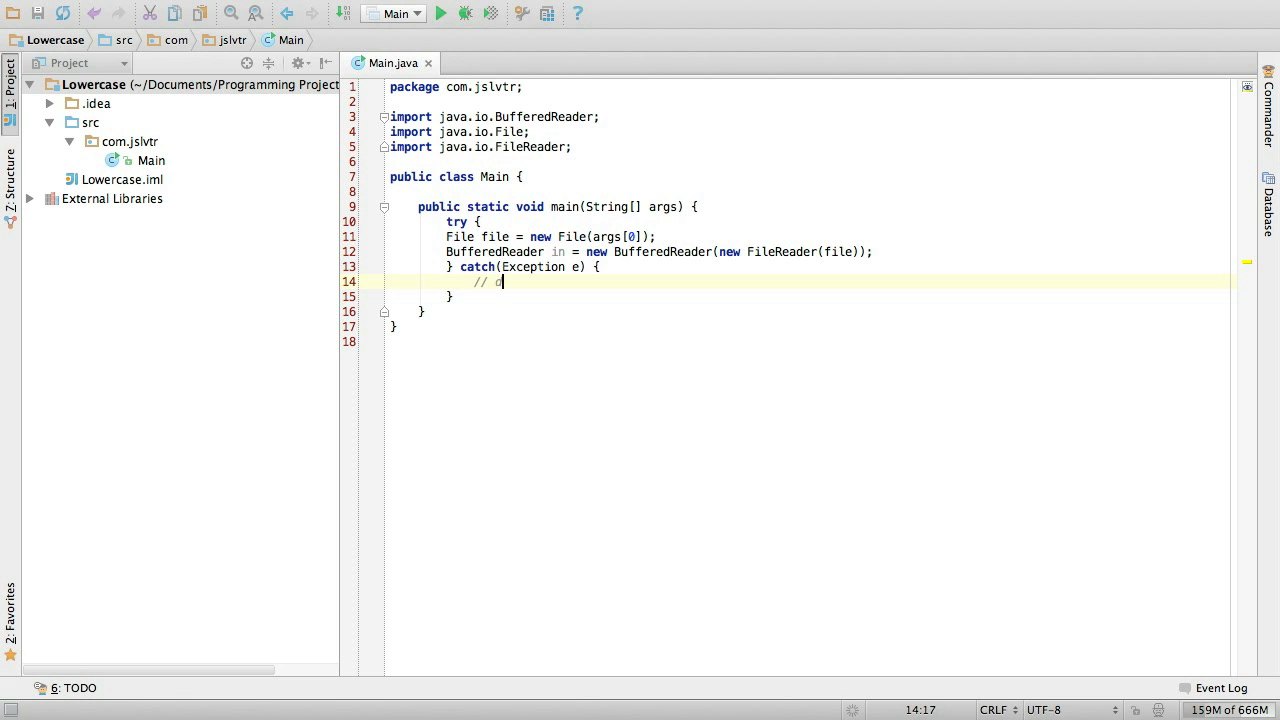
type("eal with error")
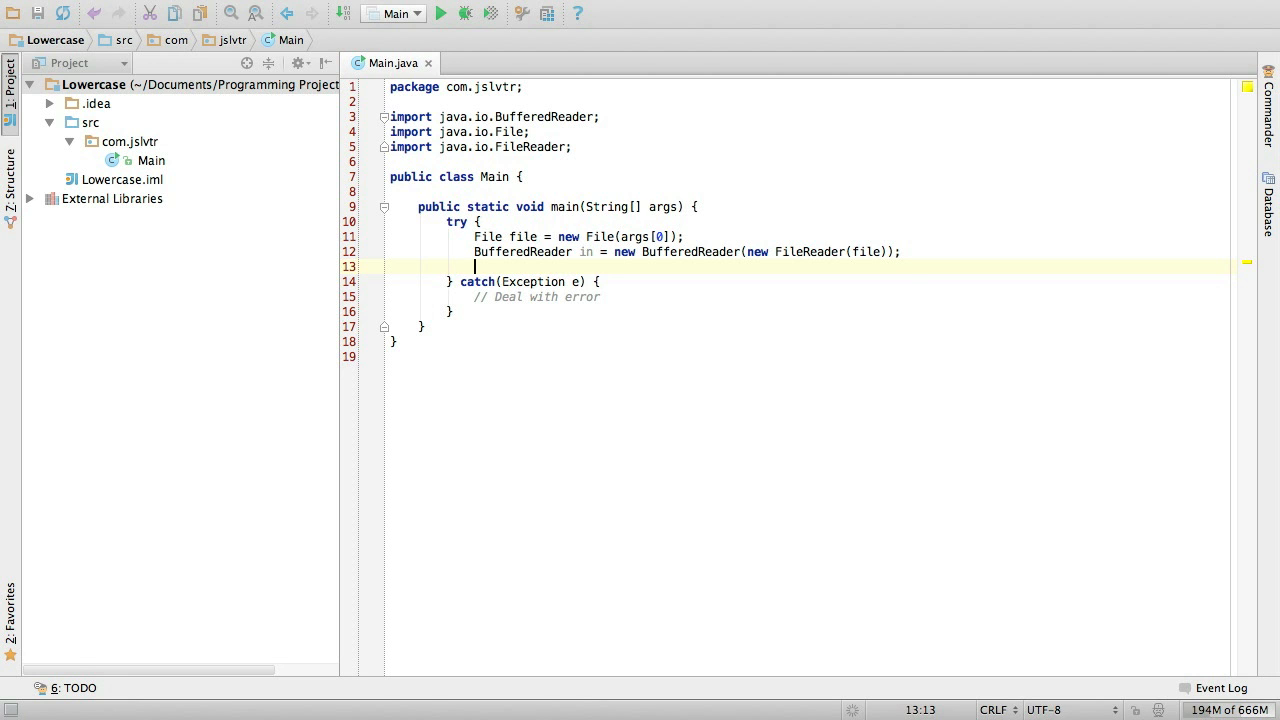
- Declare String line; and loop while((line = in.readLine()) != null) with if(!line.equals(""))
type("String line;")
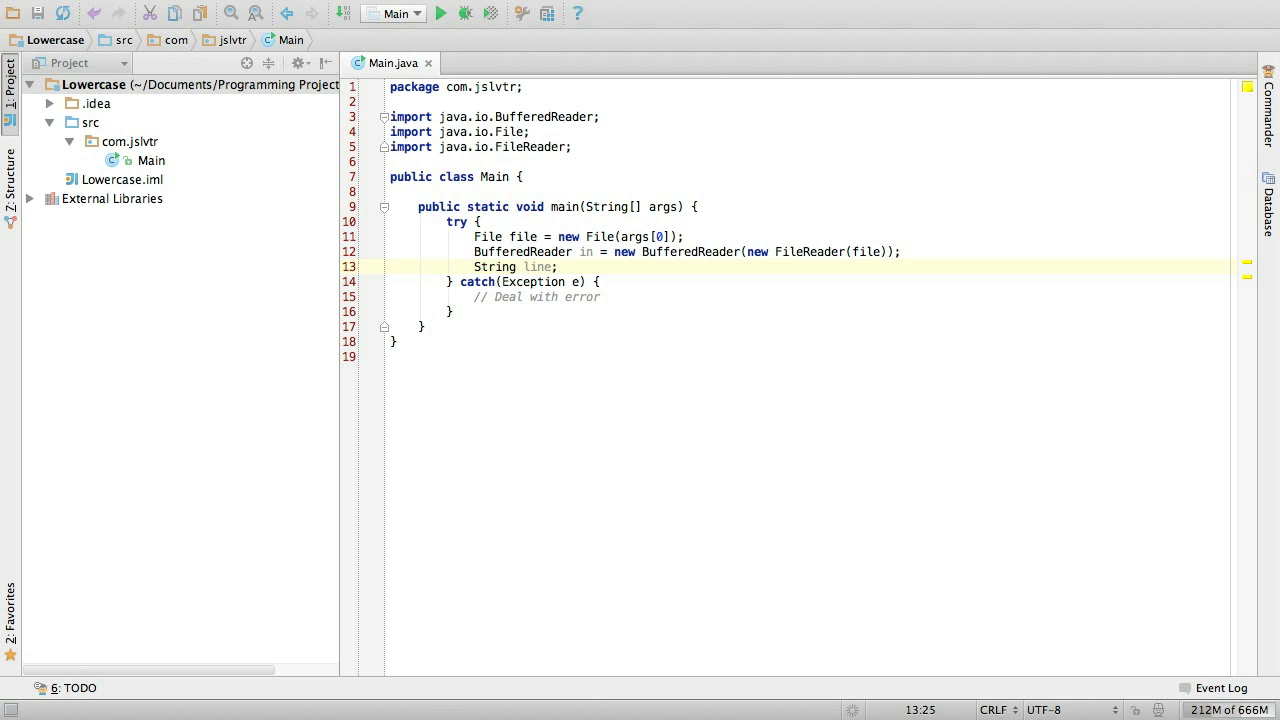
type("while((line = in.))")
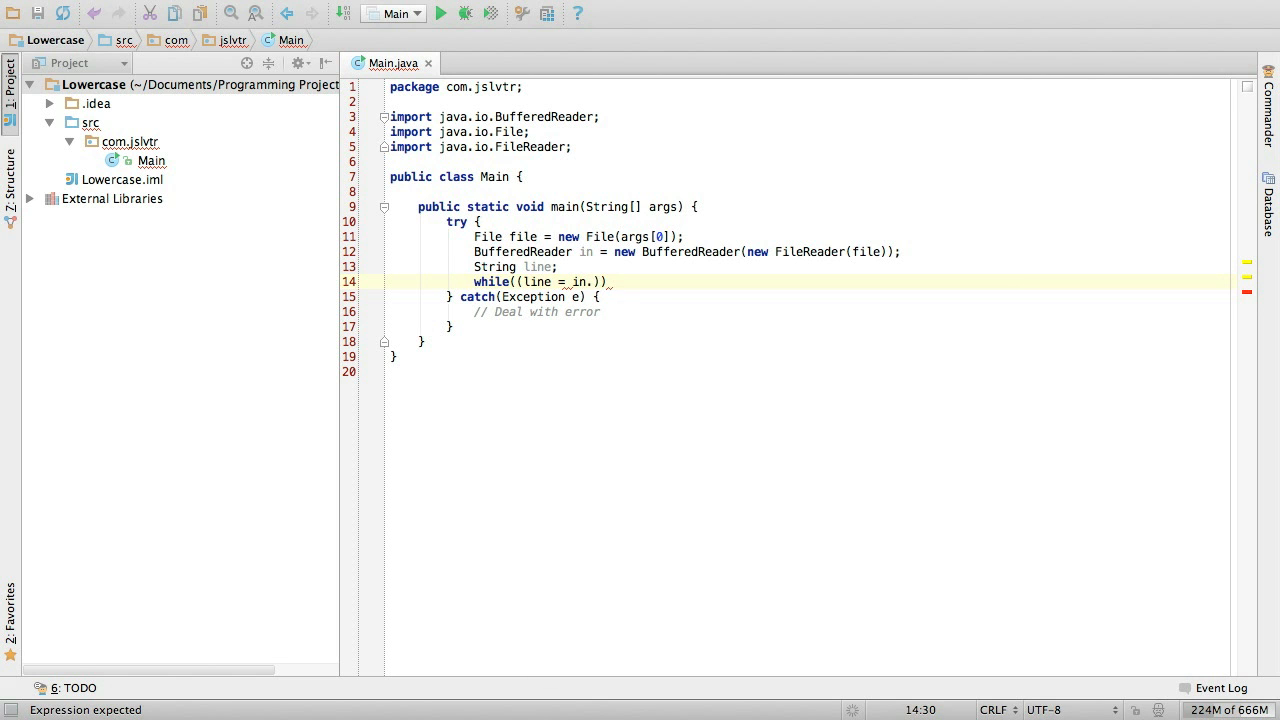
type("readLine()")
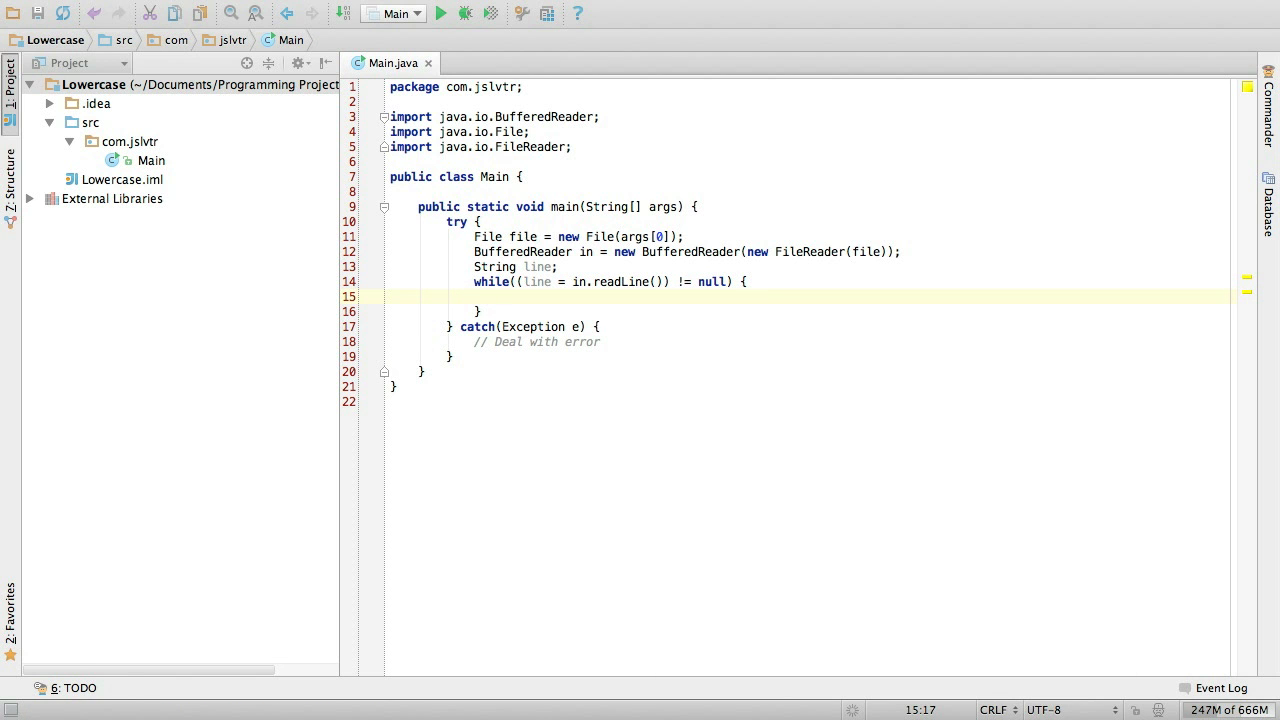
type("if(line )")
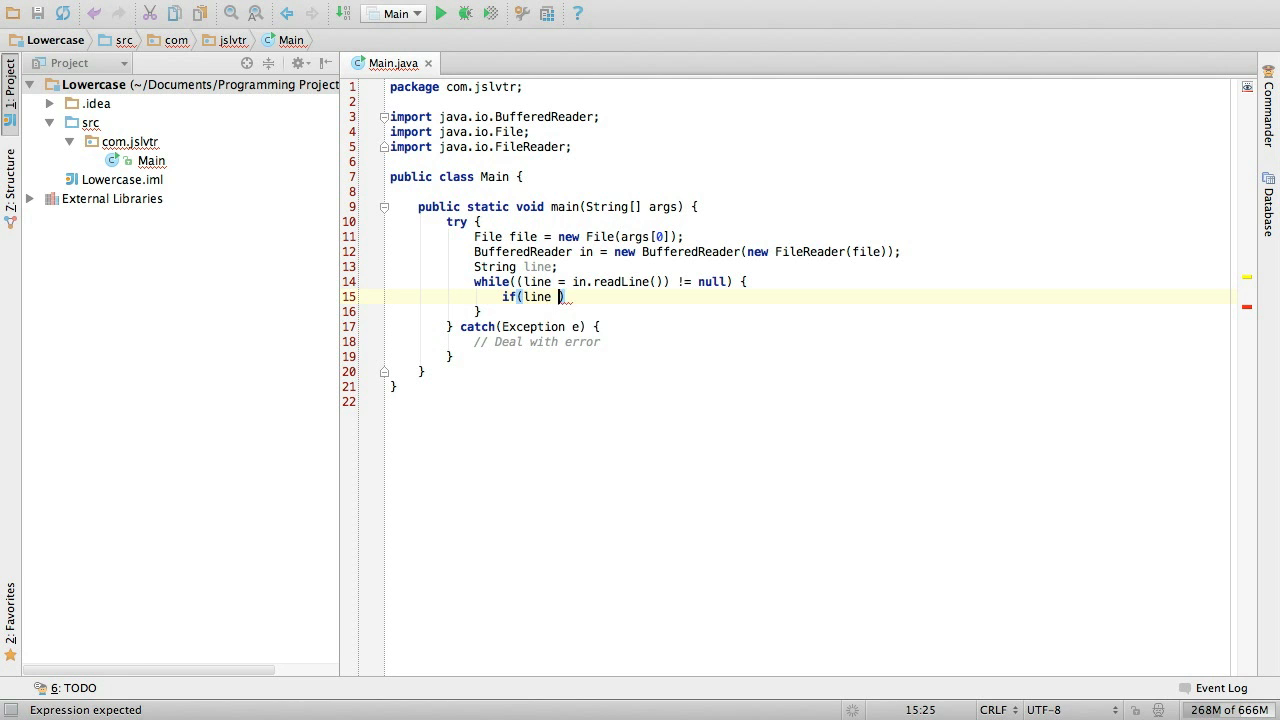
type(".equals(\"\"))")
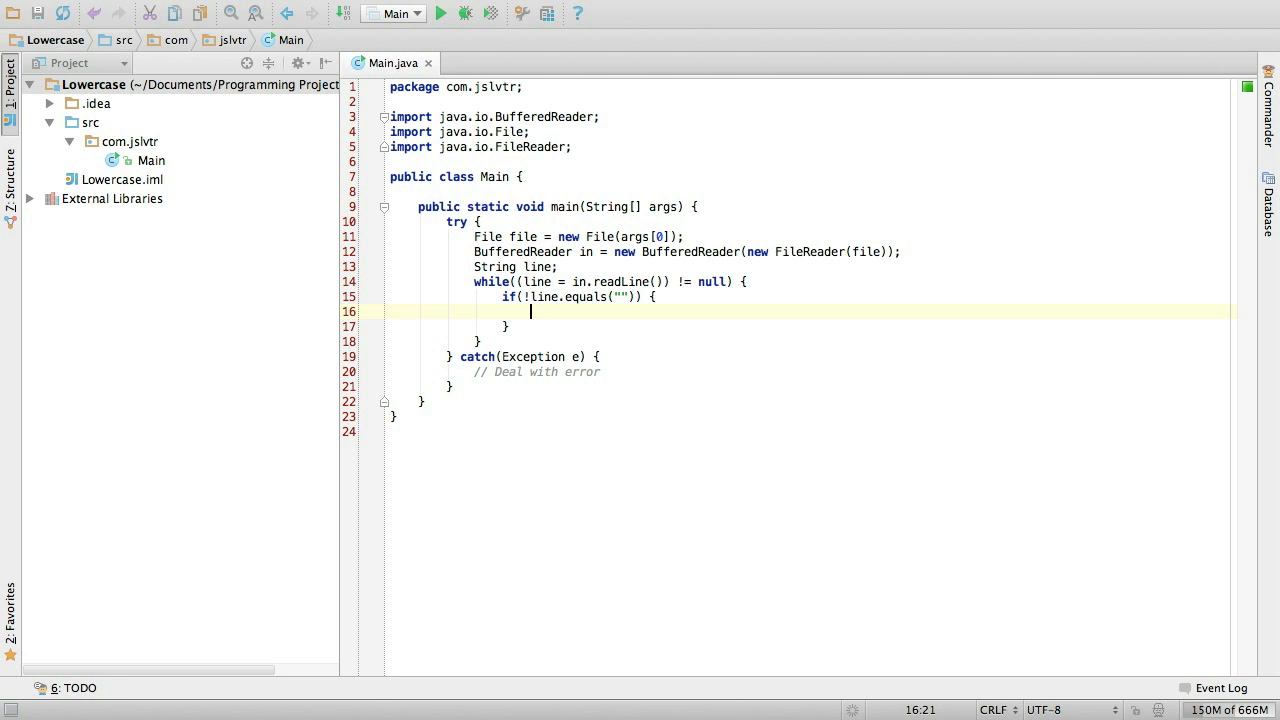
- Print each non-empty line with System.out.println(line.toLowerCase());
type("System.ou")
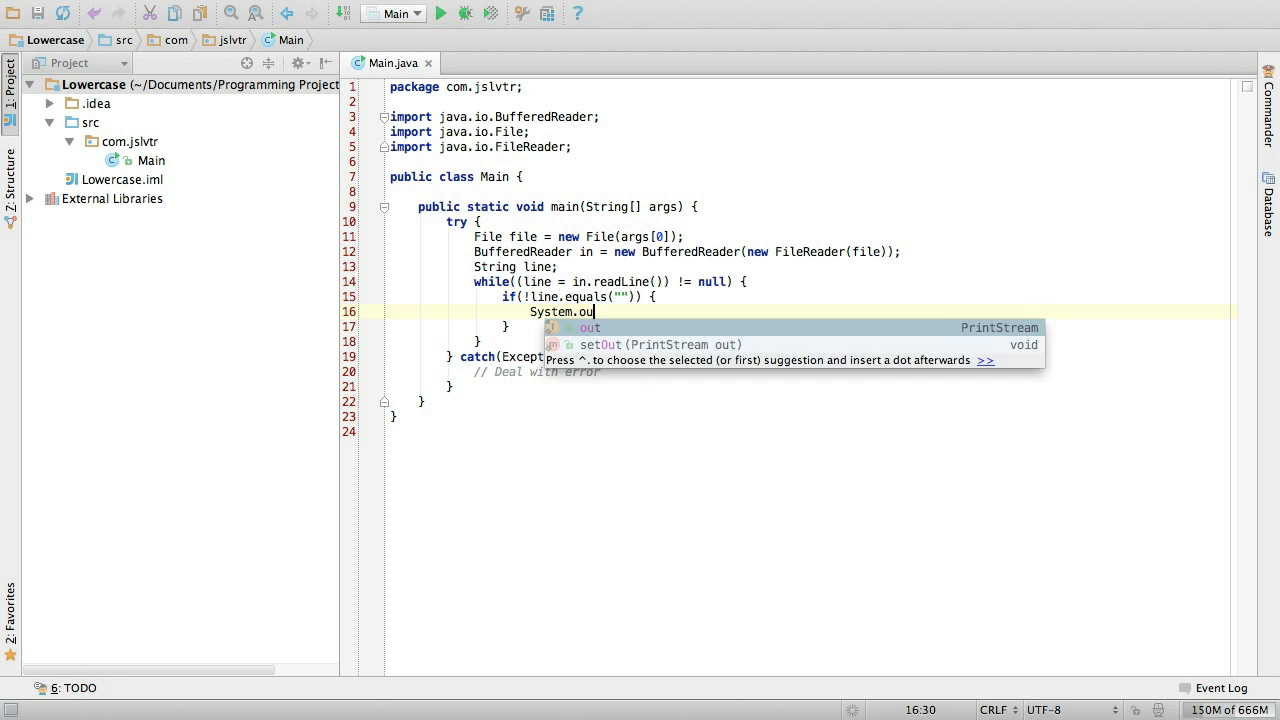
type("t.println(line.)")
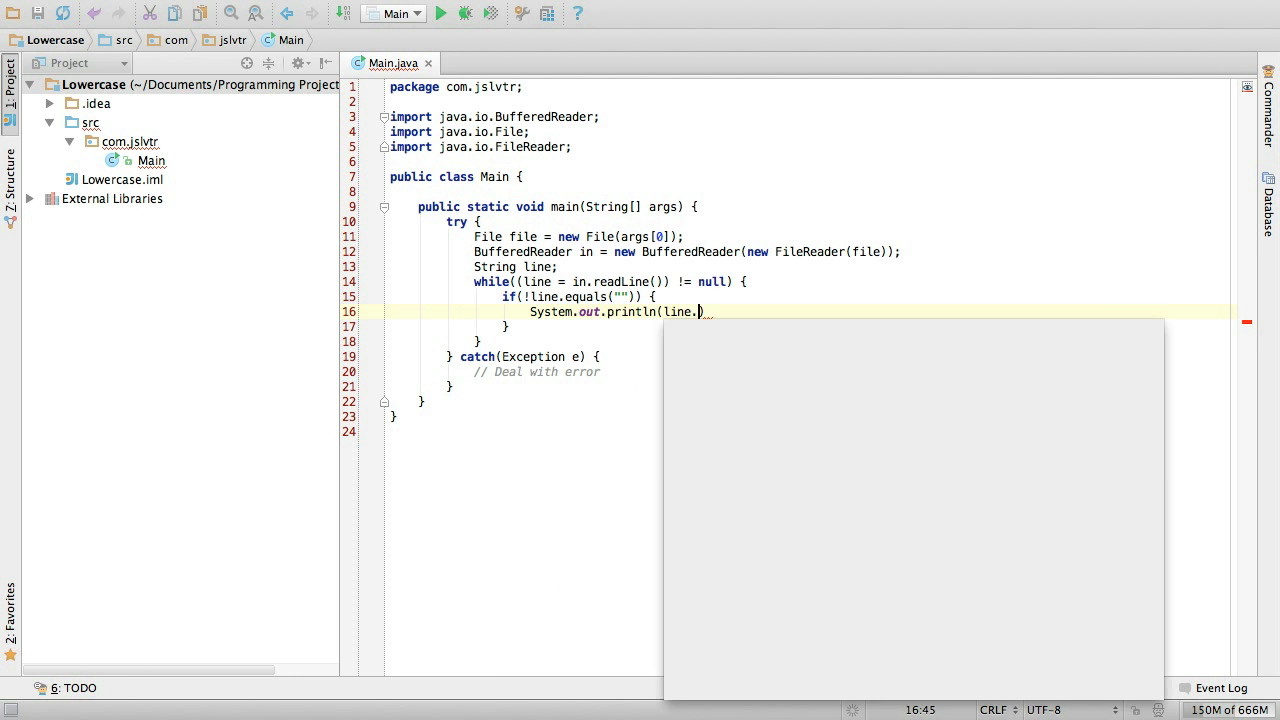
type("toLowerCase())")
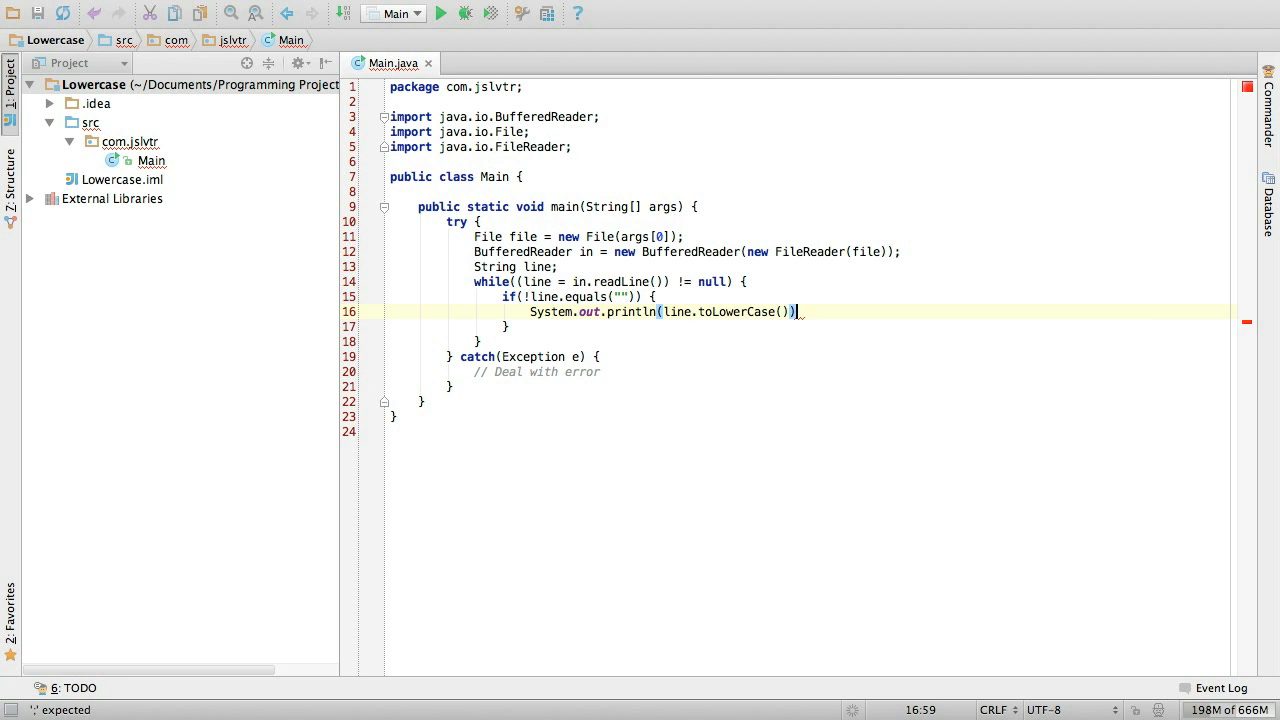
type(";")
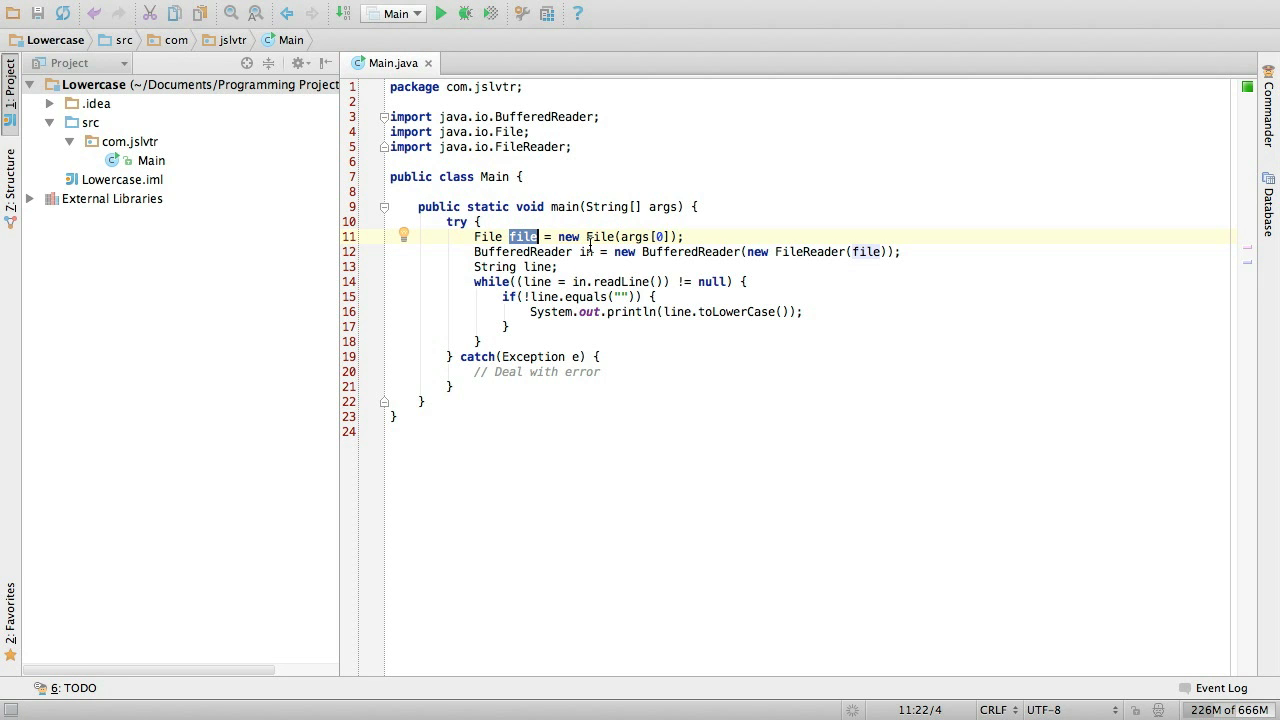
double_click(806, 252)
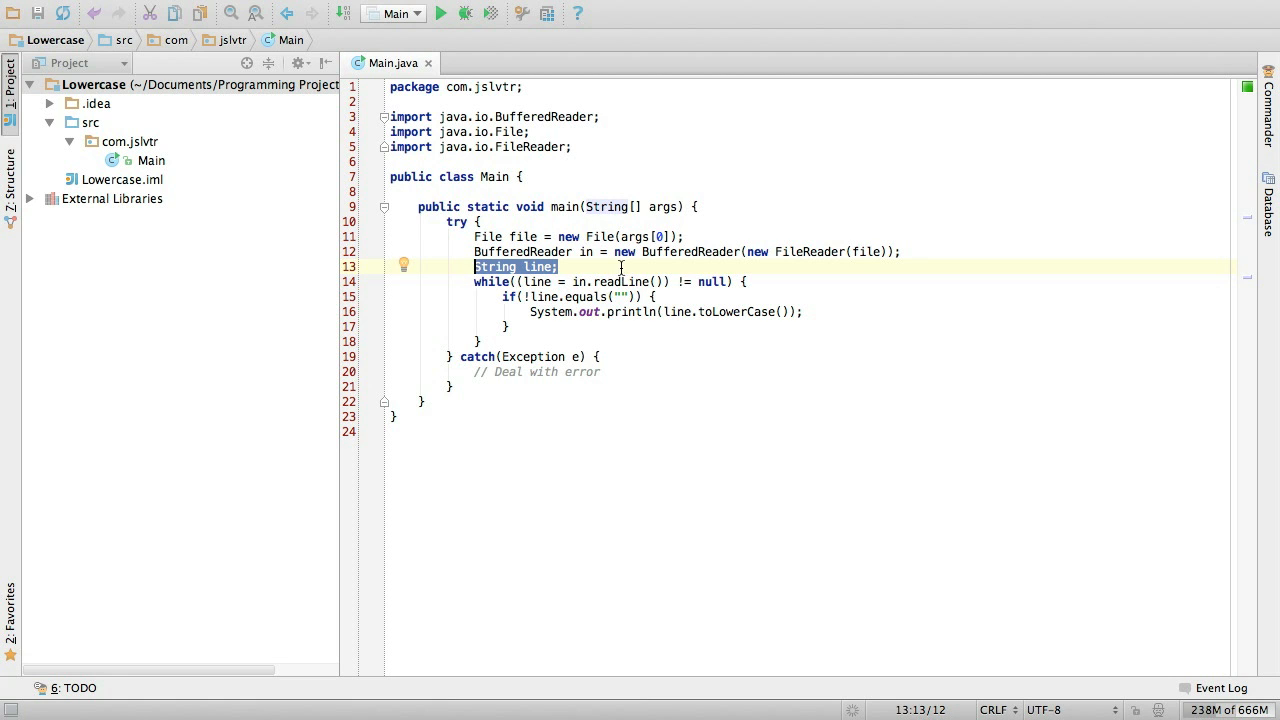
mouse_move(776, 204)
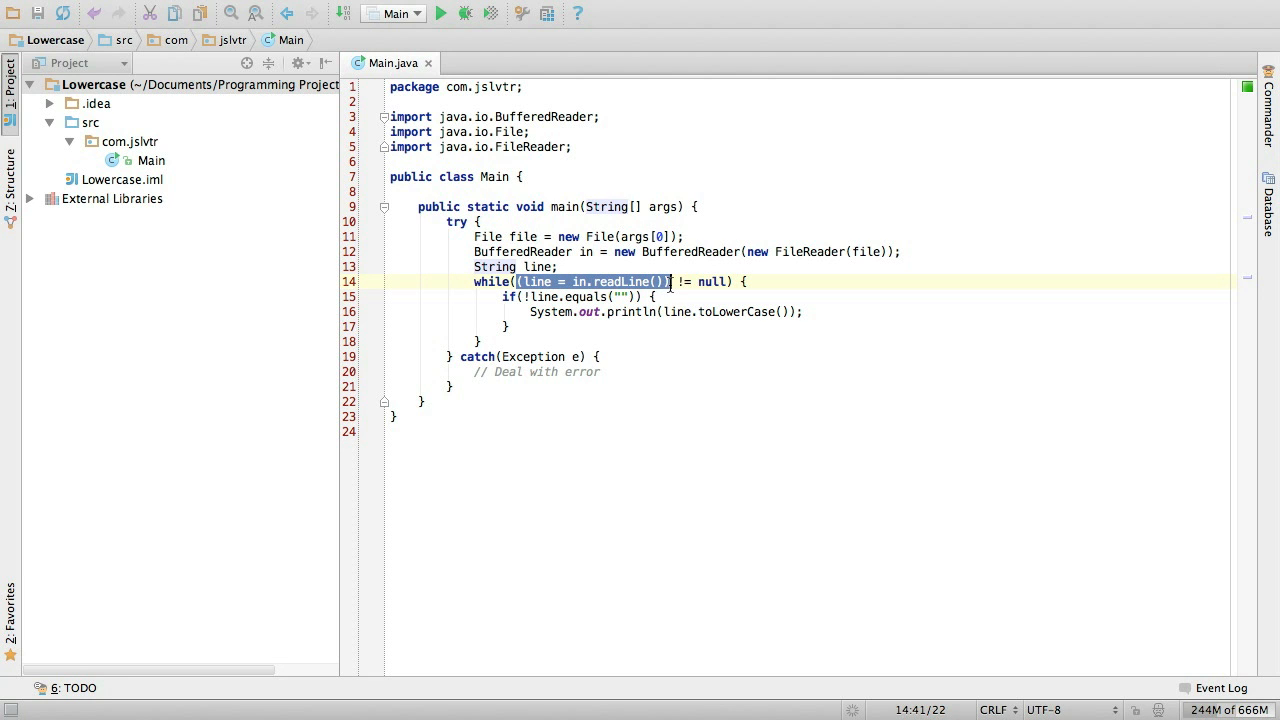
mouse_move(678, 268)
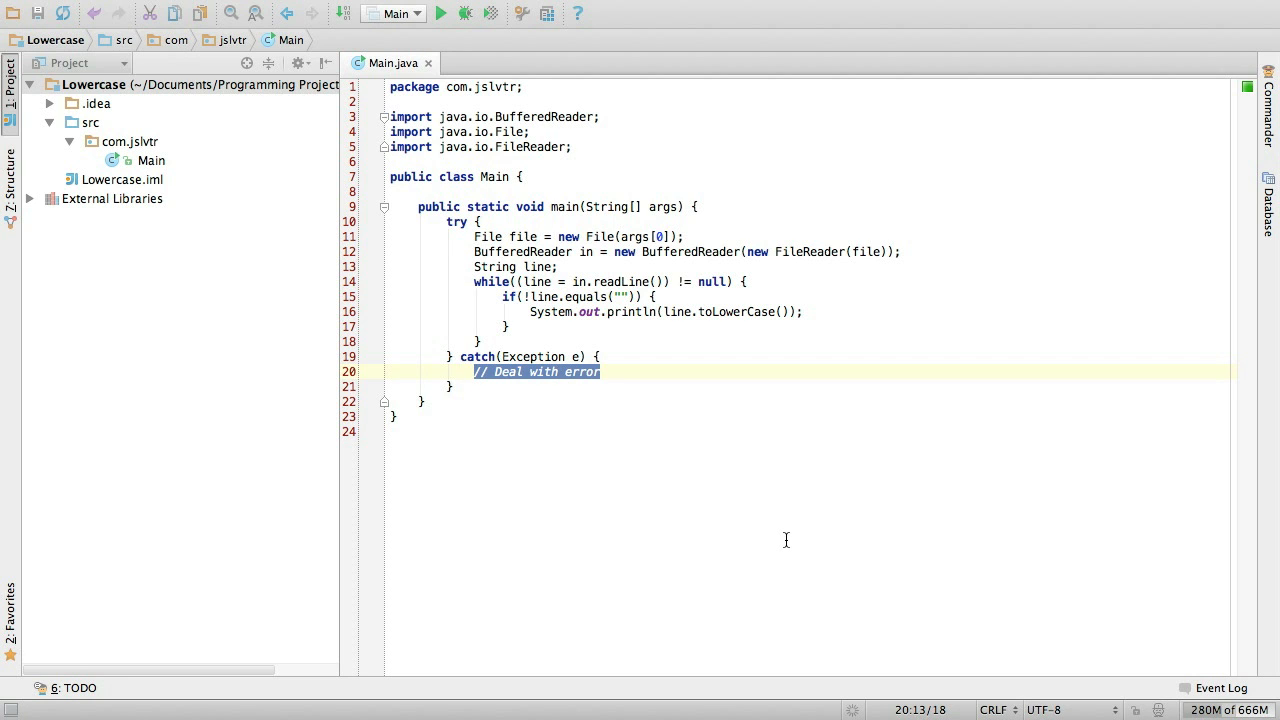
mouse_move(716, 532)
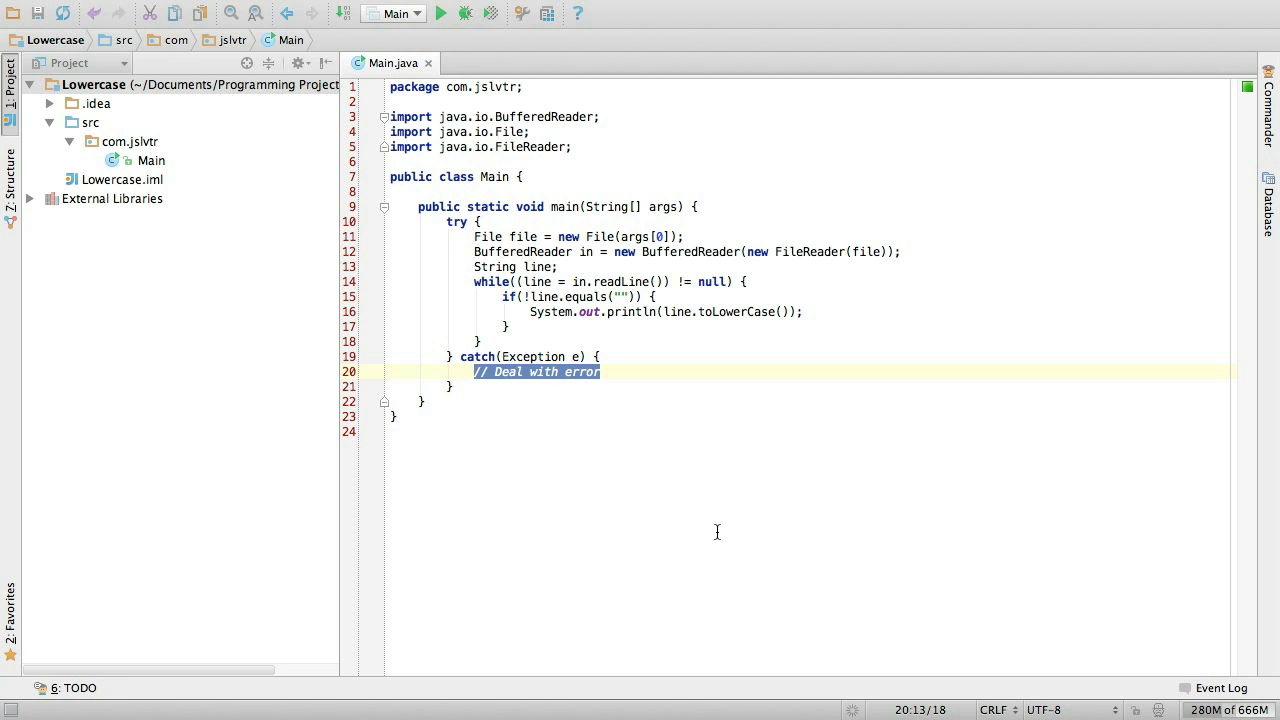
mouse_move(592, 516)
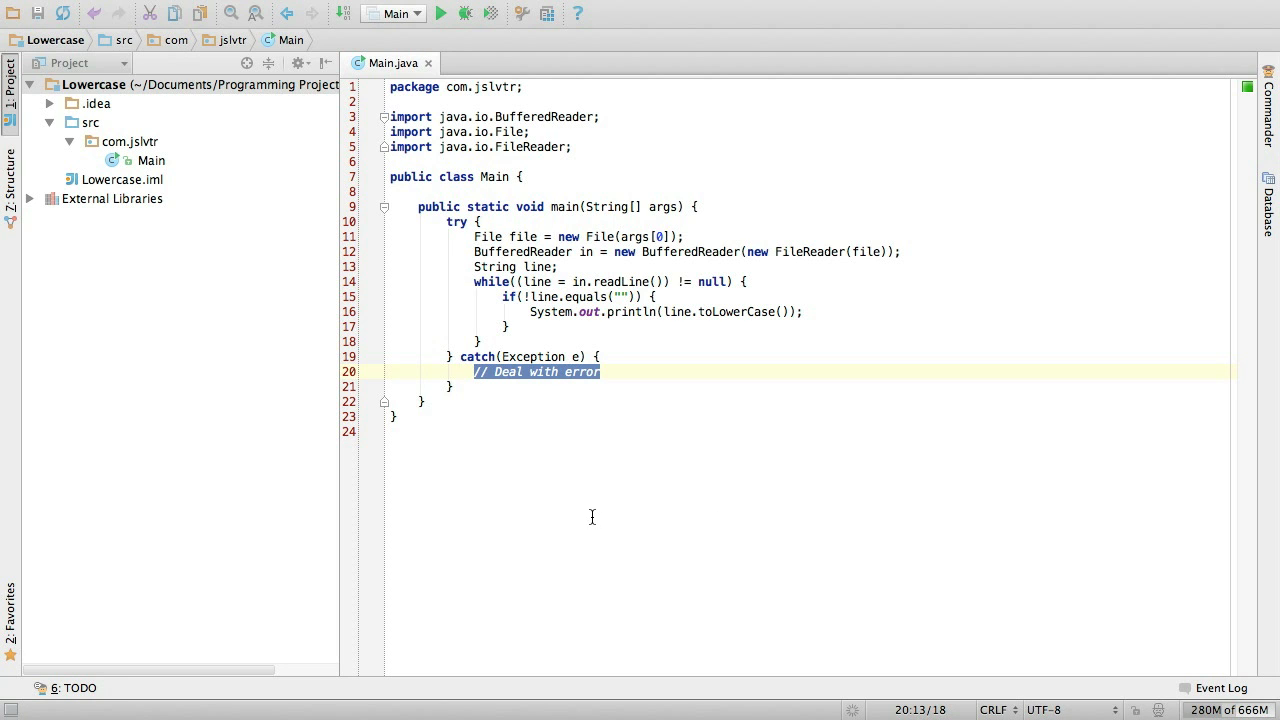
mouse_move(468, 430)
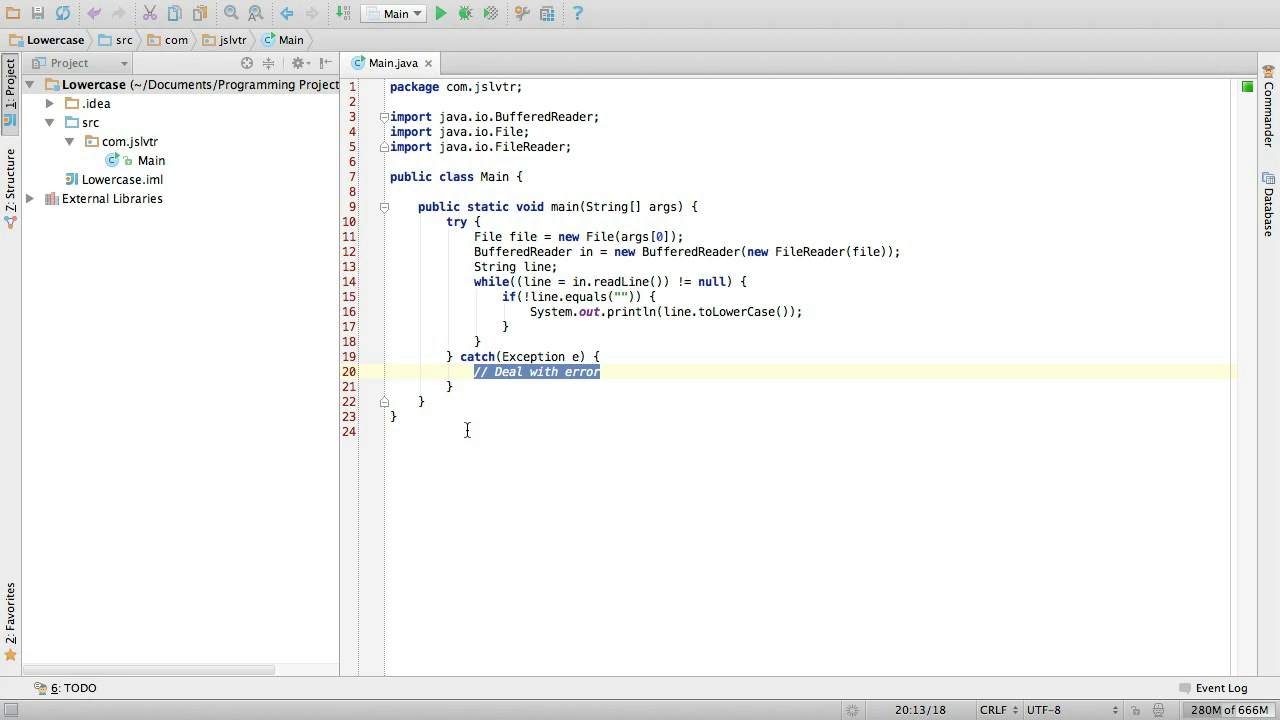
mouse_move(488, 412)
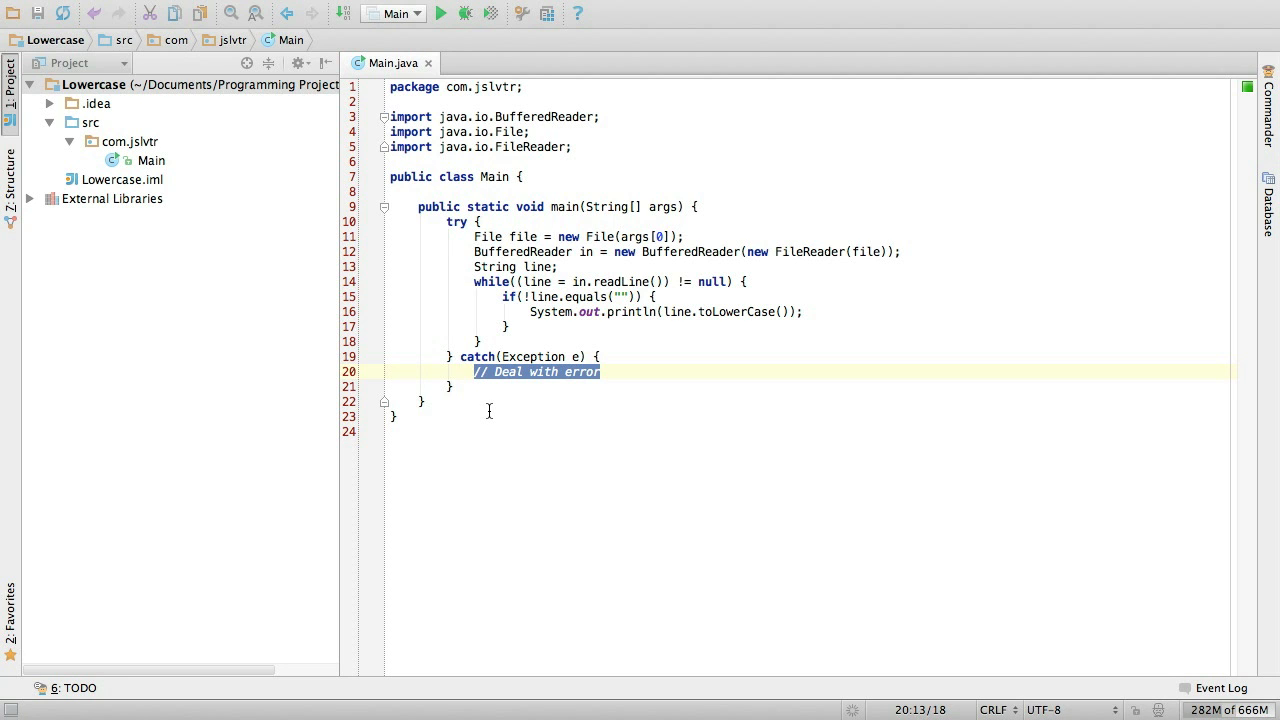
mouse_move(492, 442)
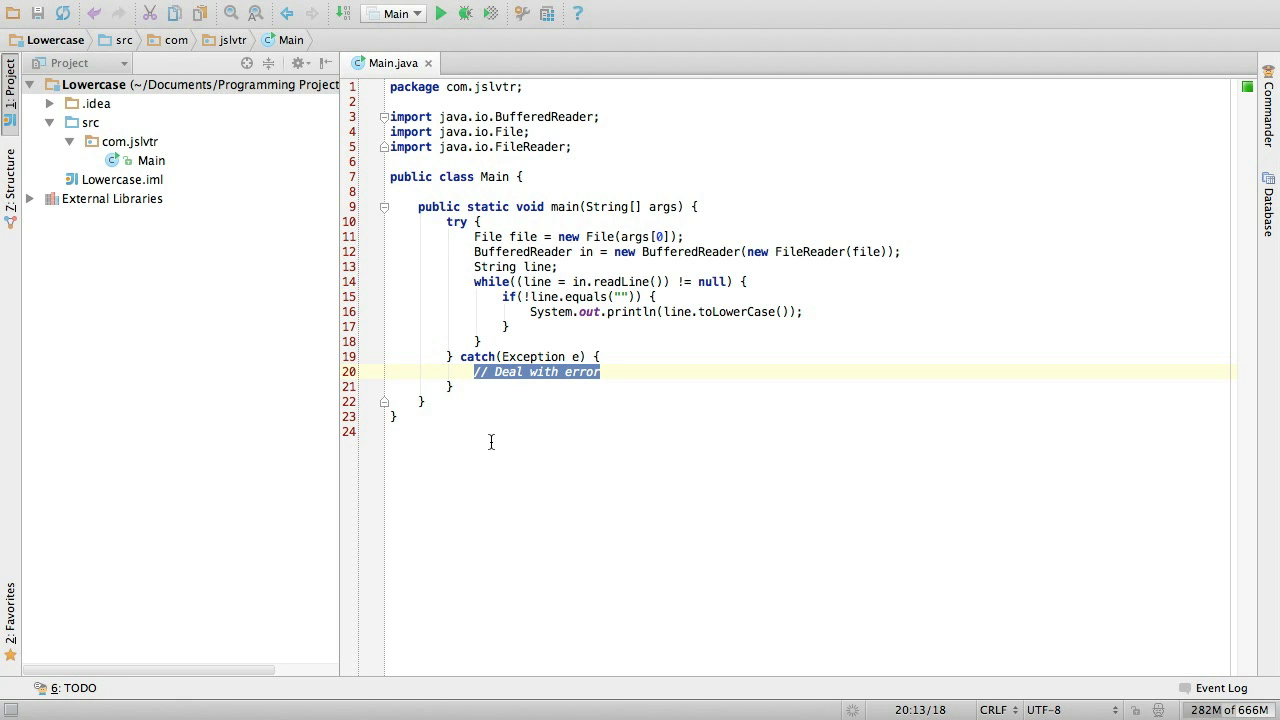
mouse_move(520, 456)
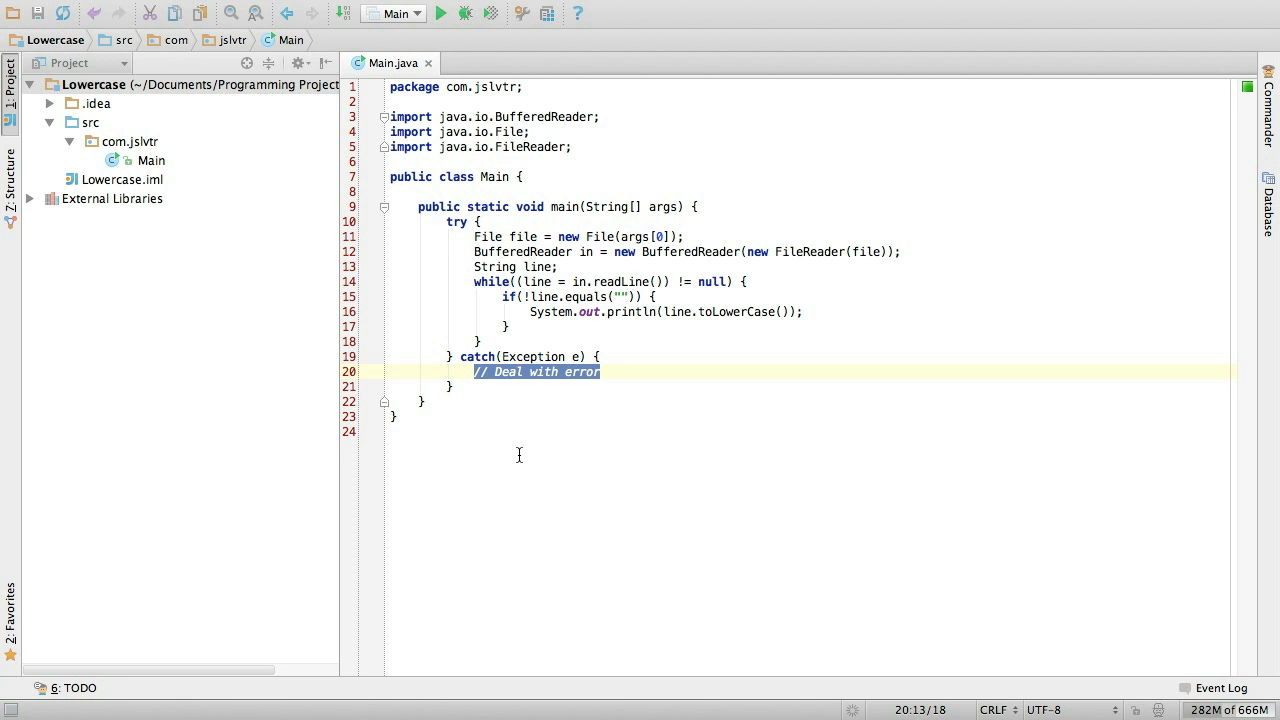